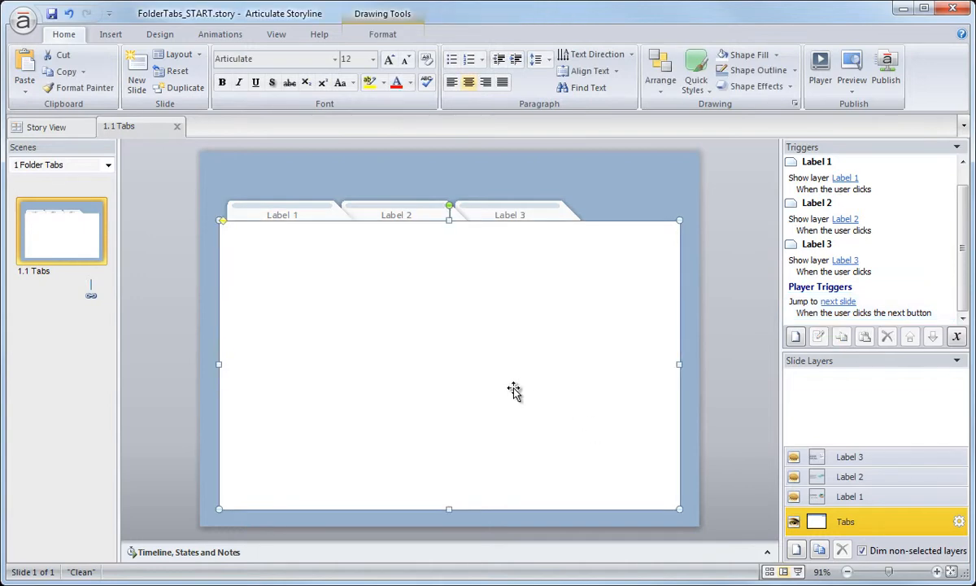
# - Preview the folder tabs slide and test the Label 3 and Label 2 tabs
pyautogui.click(851, 68)
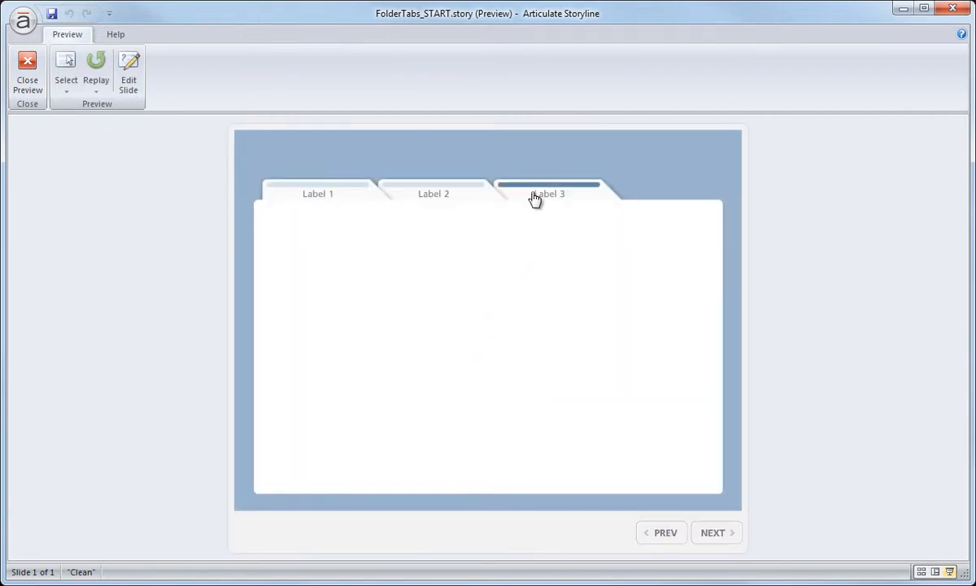
pyautogui.click(549, 193)
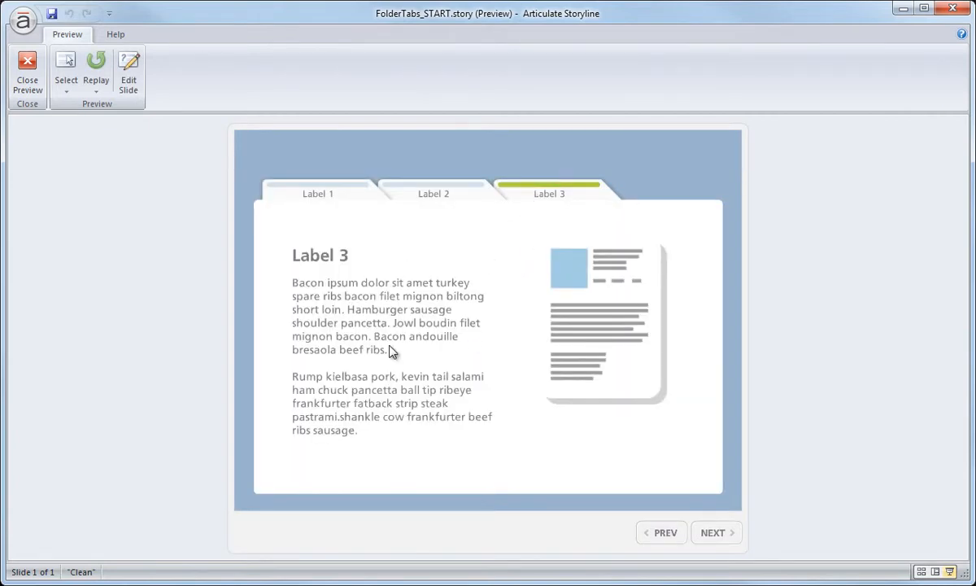
pyautogui.moveTo(553, 218)
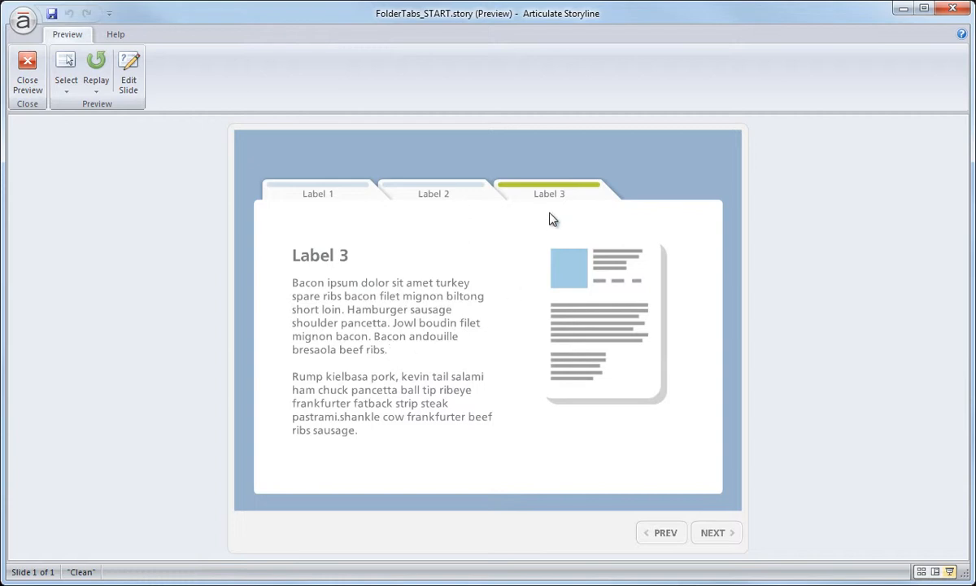
pyautogui.click(434, 193)
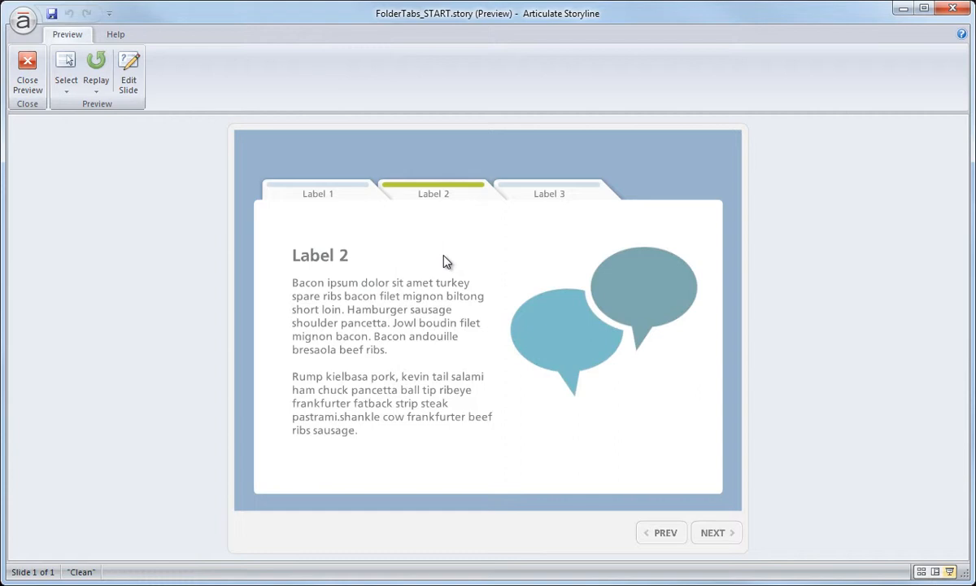
pyautogui.moveTo(423, 223)
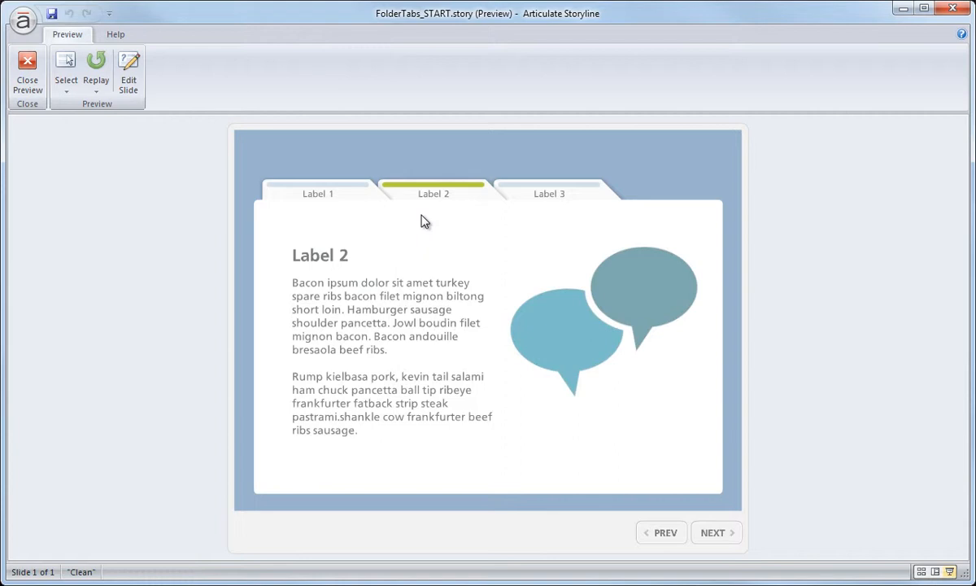
pyautogui.moveTo(420, 206)
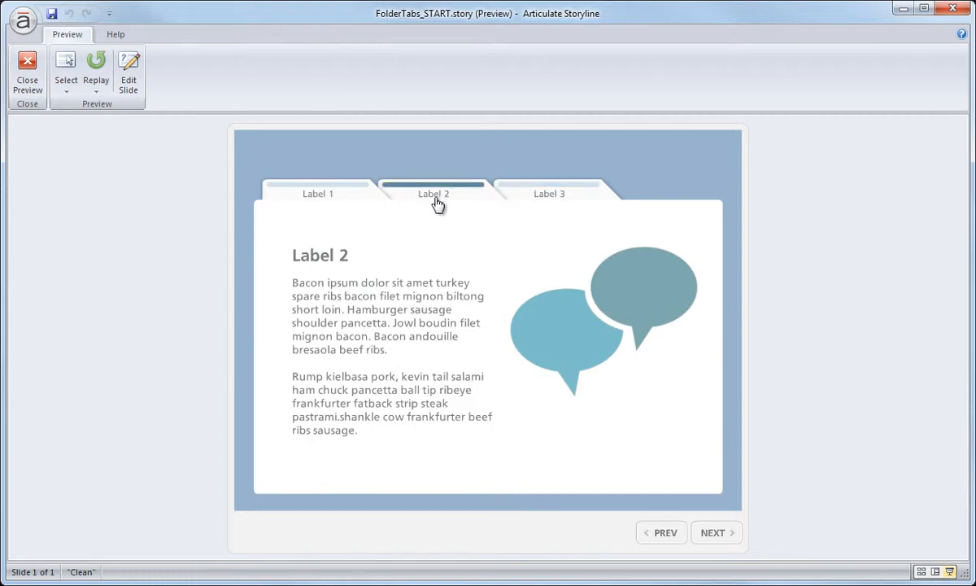
pyautogui.click(434, 193)
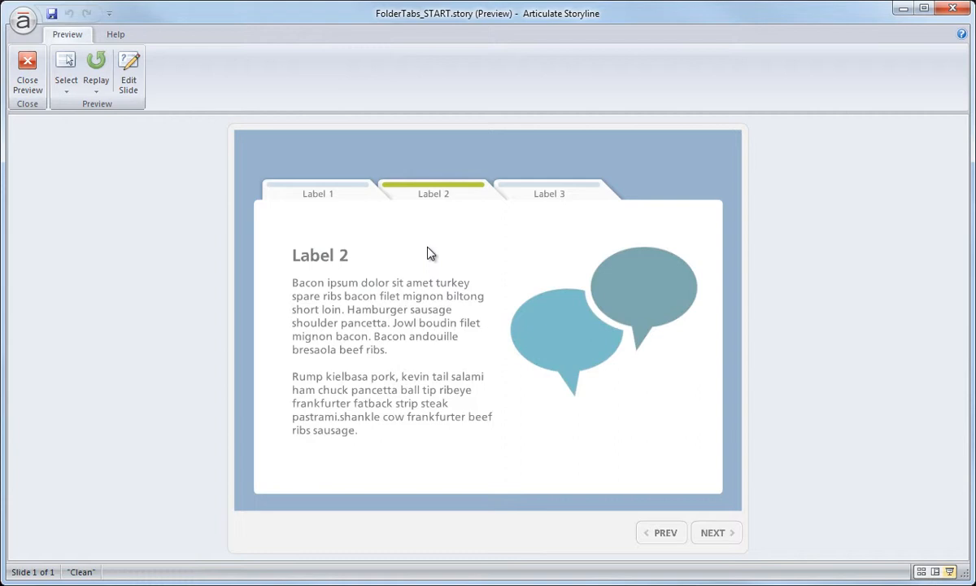
pyautogui.moveTo(367, 200)
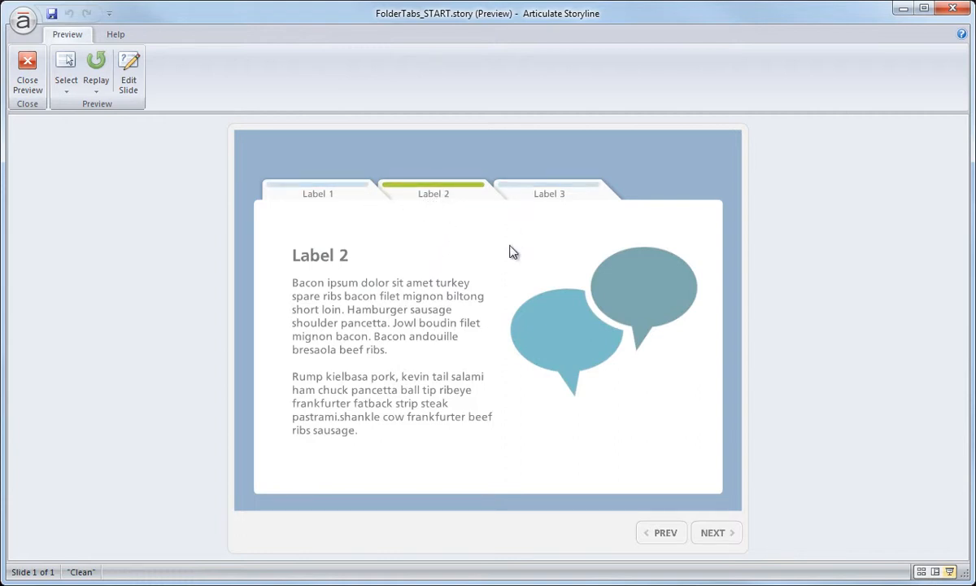
pyautogui.moveTo(409, 231)
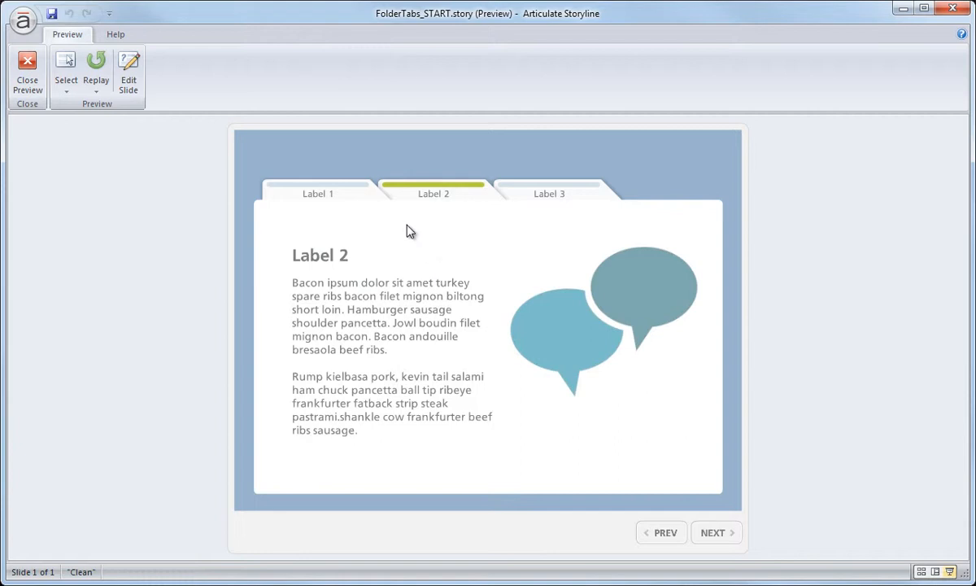
pyautogui.moveTo(420, 226)
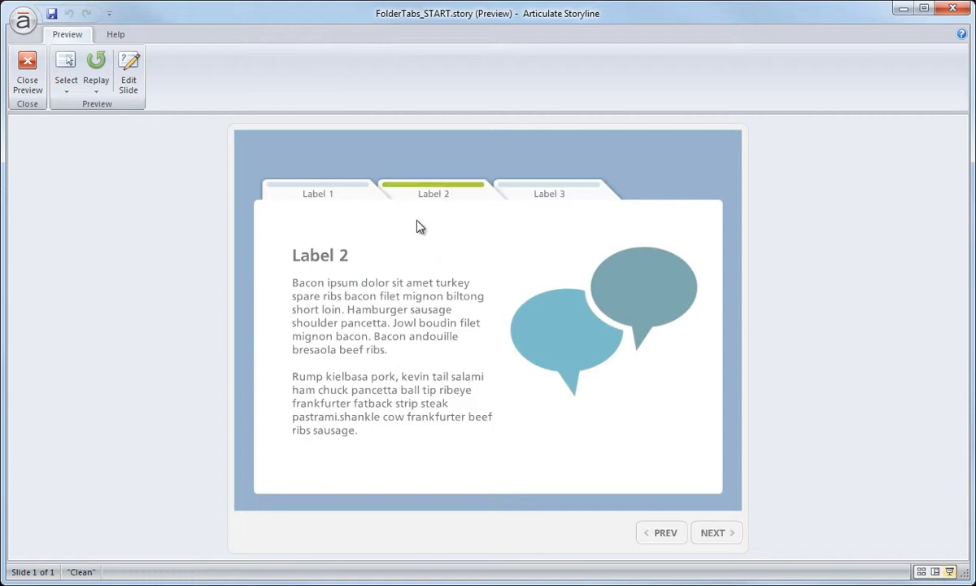
pyautogui.moveTo(431, 226)
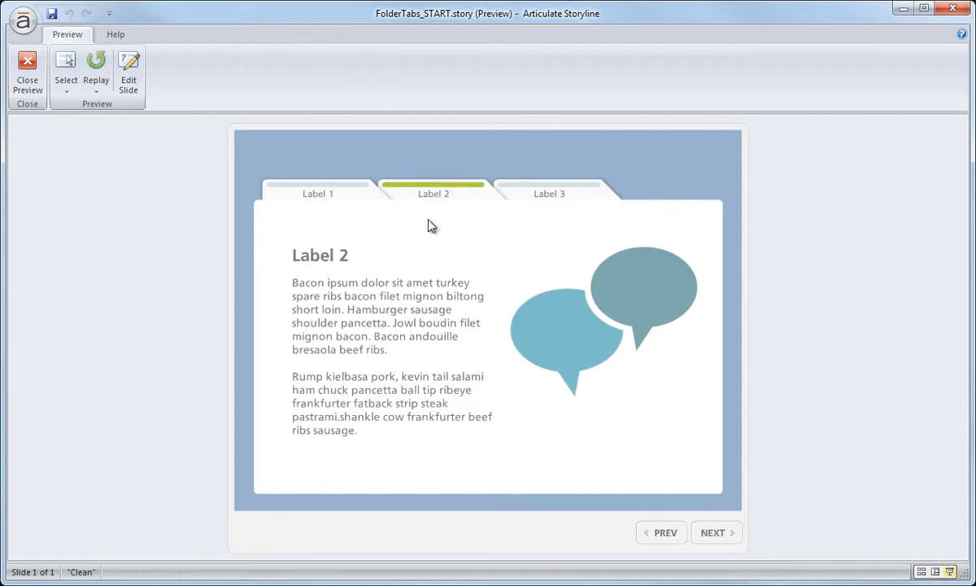
pyautogui.moveTo(422, 212)
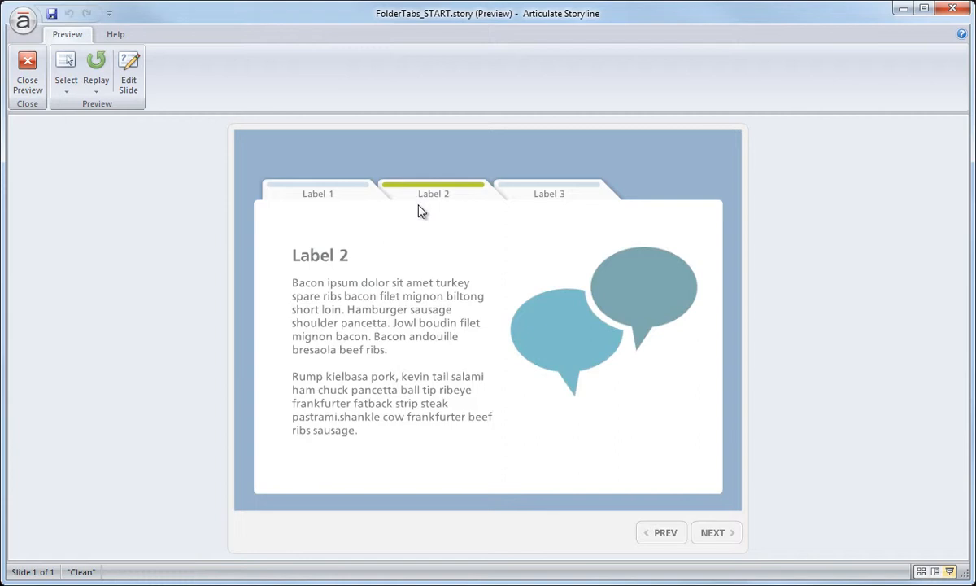
# - Close the preview and copy the Label 2 tab and its trigger into the Label 2 layer
pyautogui.click(27, 69)
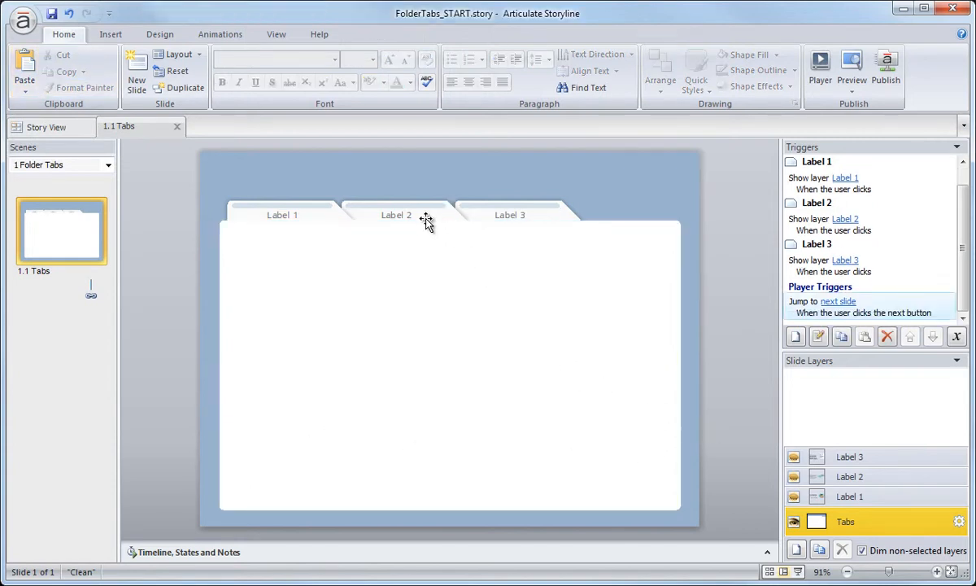
pyautogui.click(396, 215)
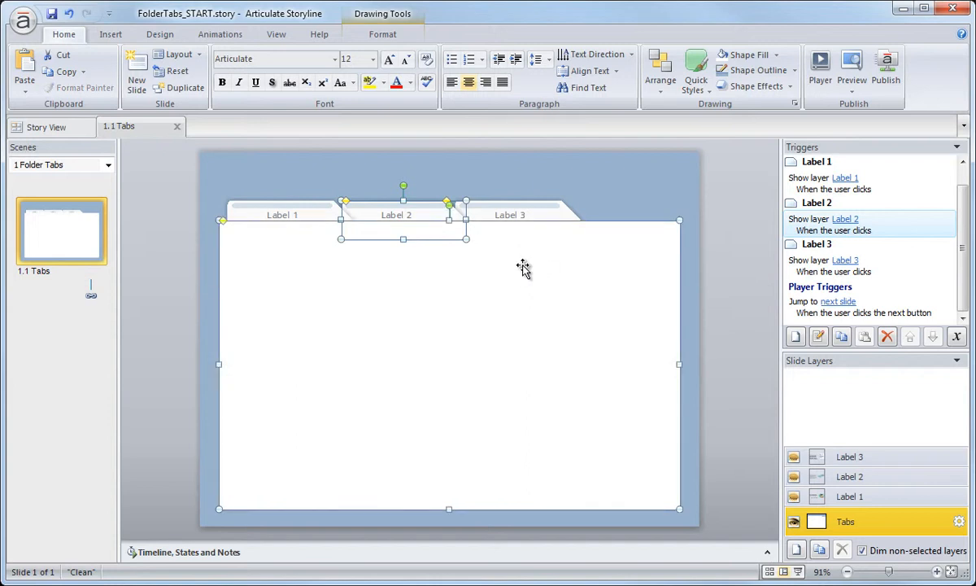
pyautogui.moveTo(703, 308)
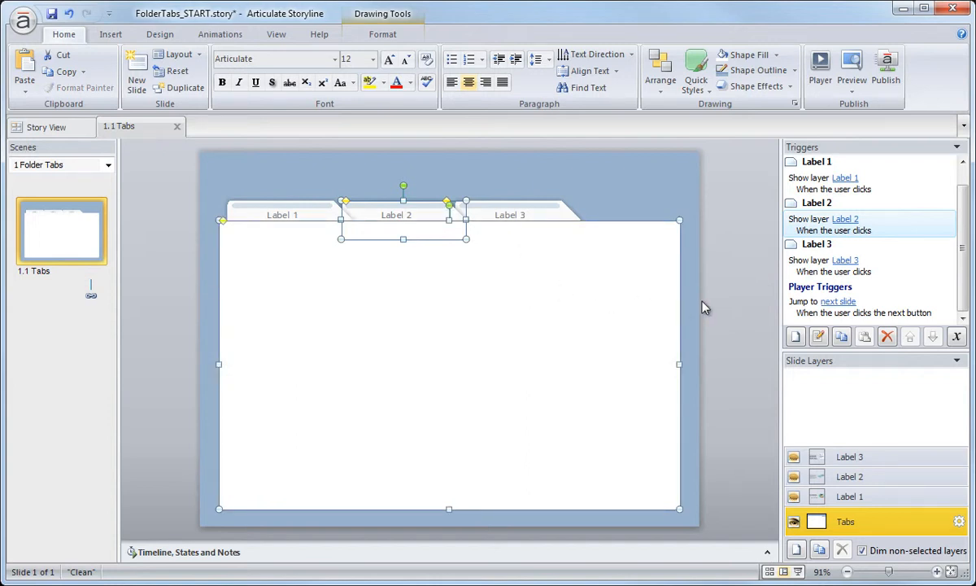
pyautogui.click(849, 476)
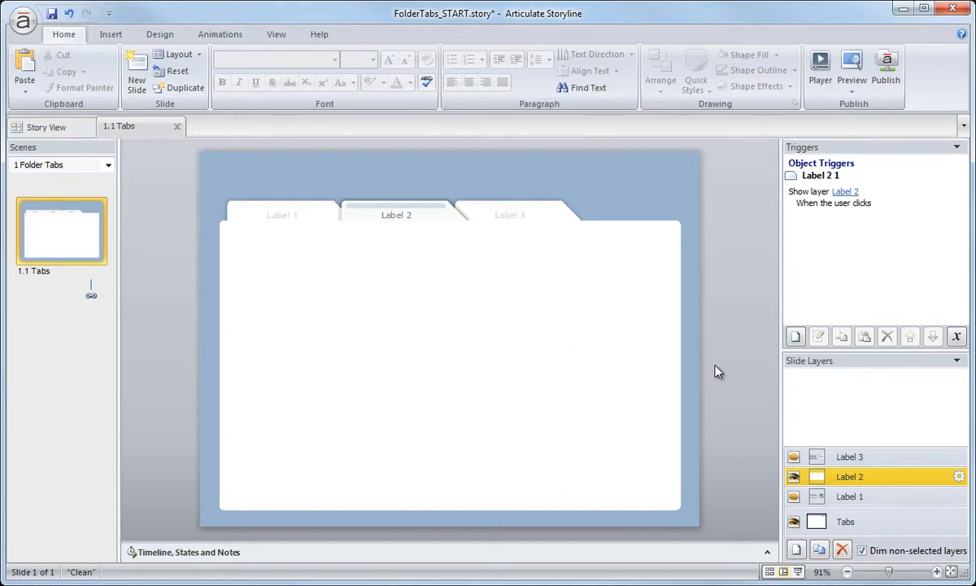
pyautogui.moveTo(373, 262)
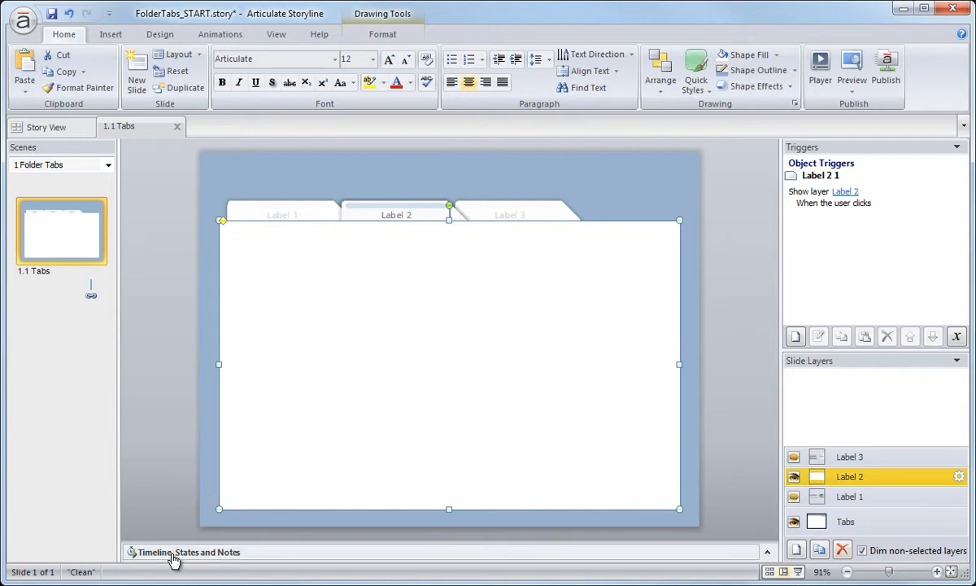
# - Send the copied Label 2 tab to the back of its layer and show its states
pyautogui.click(172, 551)
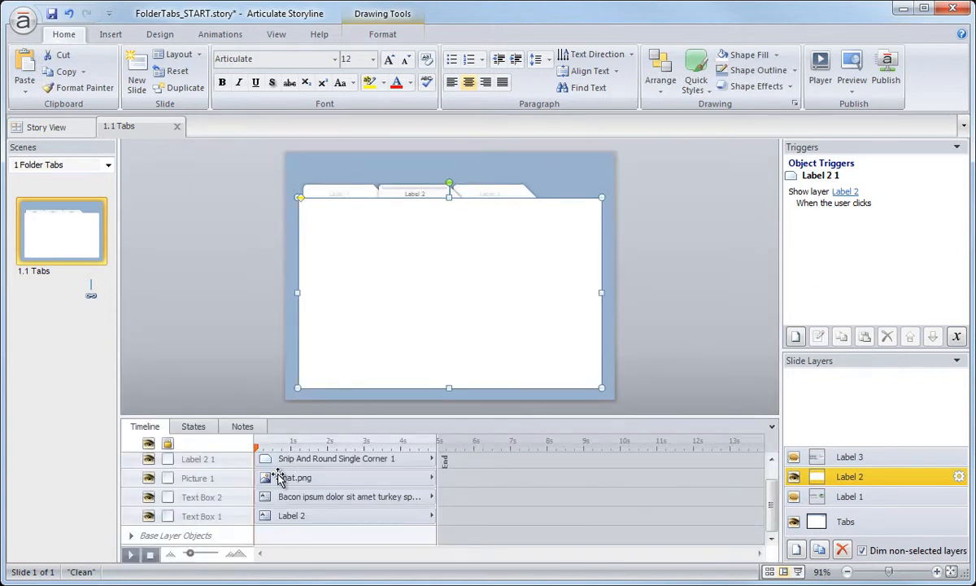
pyautogui.moveTo(394, 241)
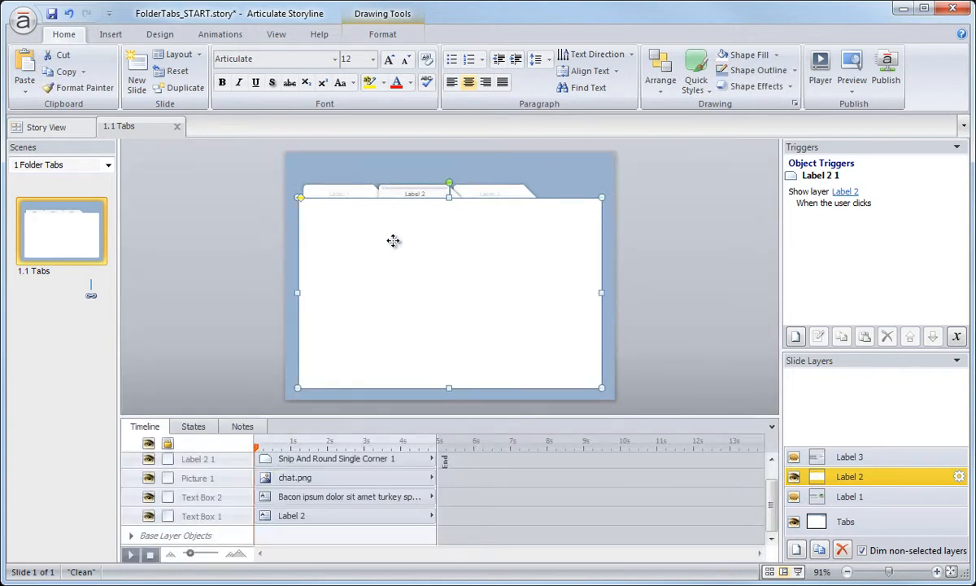
pyautogui.rightClick(394, 241)
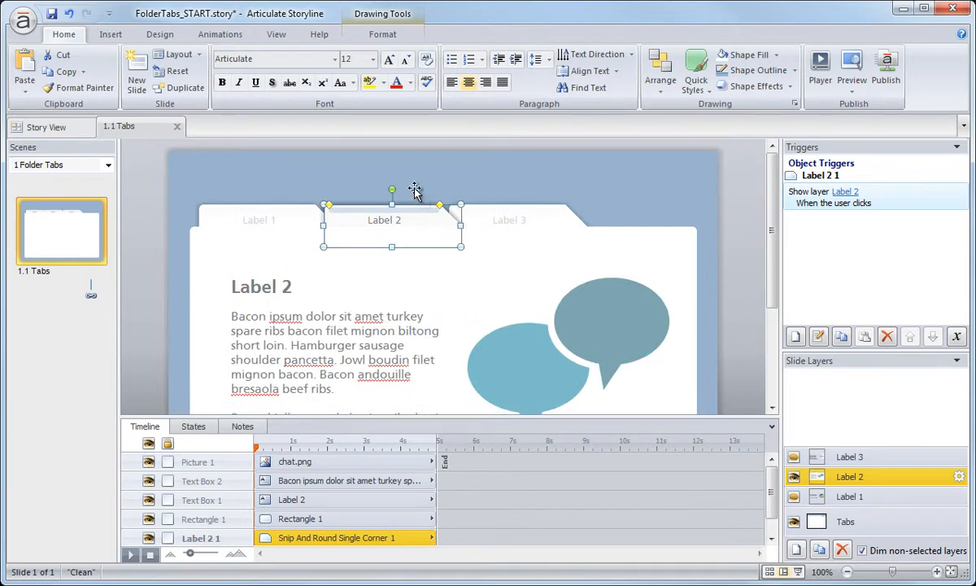
pyautogui.moveTo(340, 179)
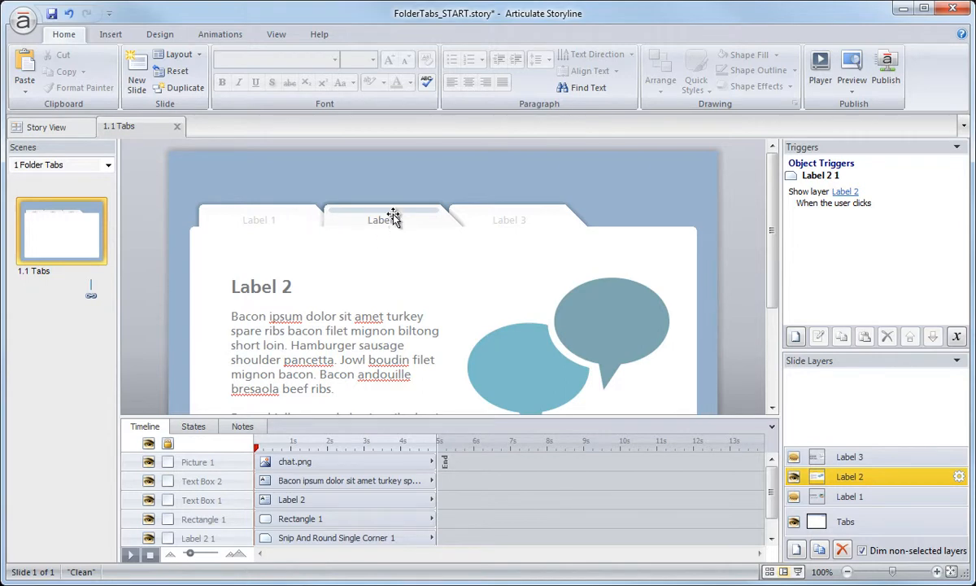
pyautogui.moveTo(301, 216)
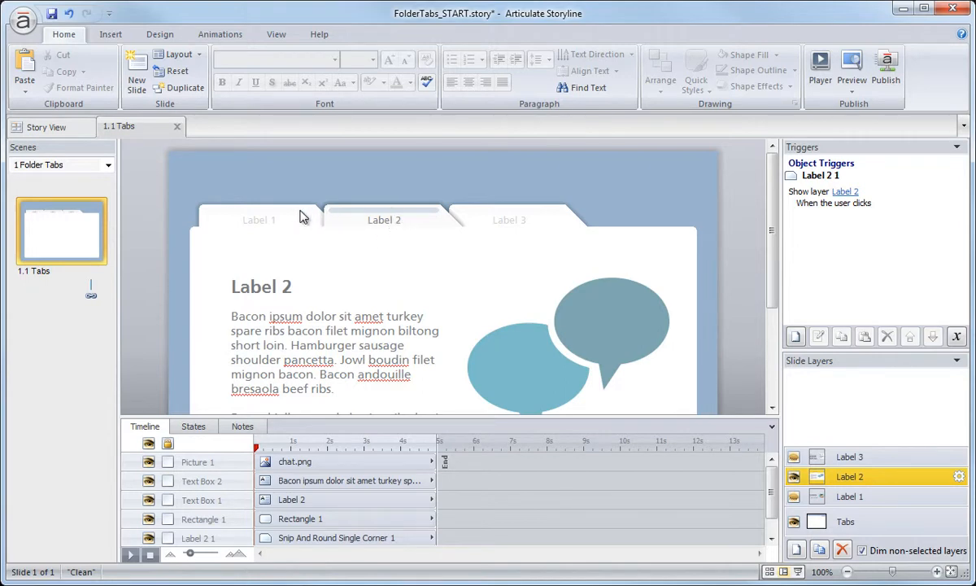
pyautogui.moveTo(497, 218)
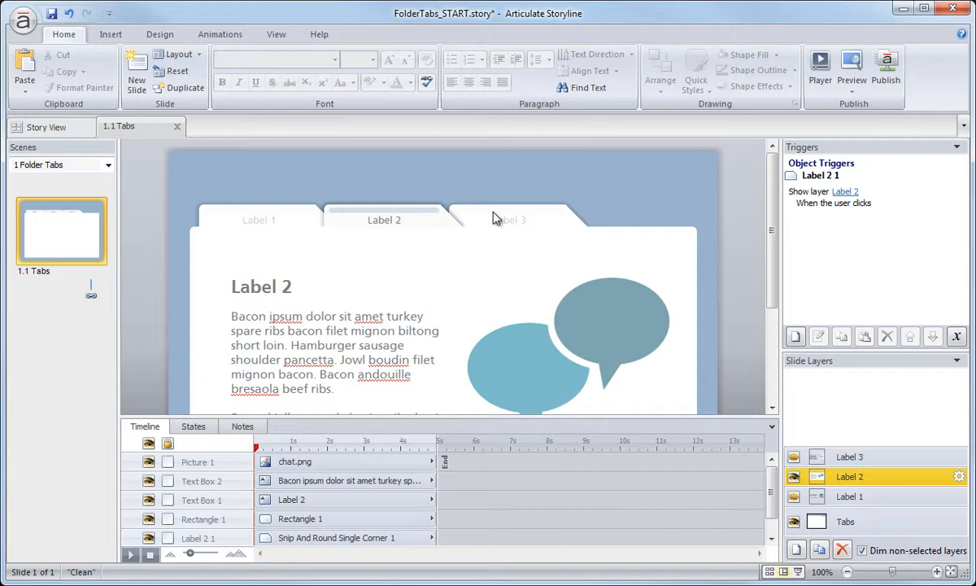
pyautogui.moveTo(439, 211)
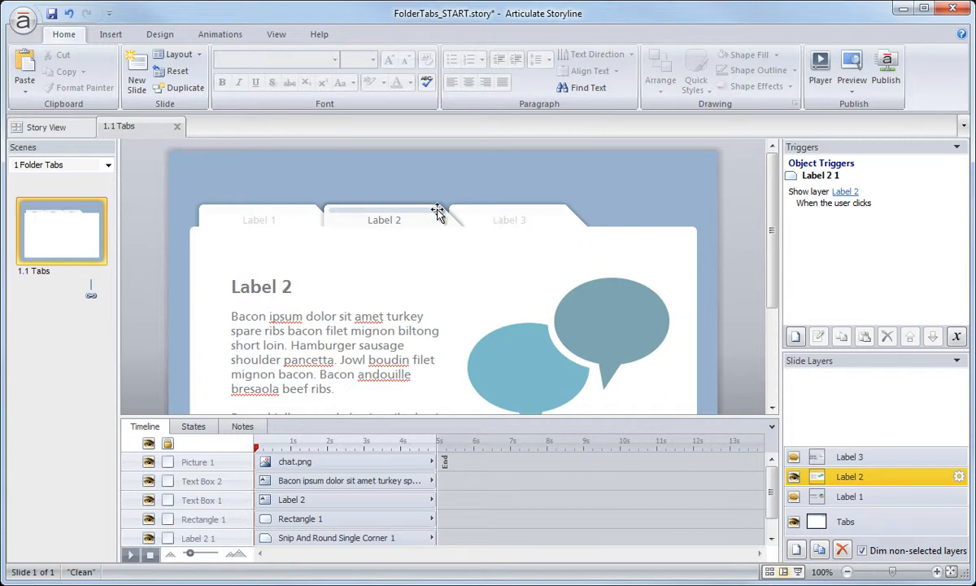
pyautogui.click(384, 219)
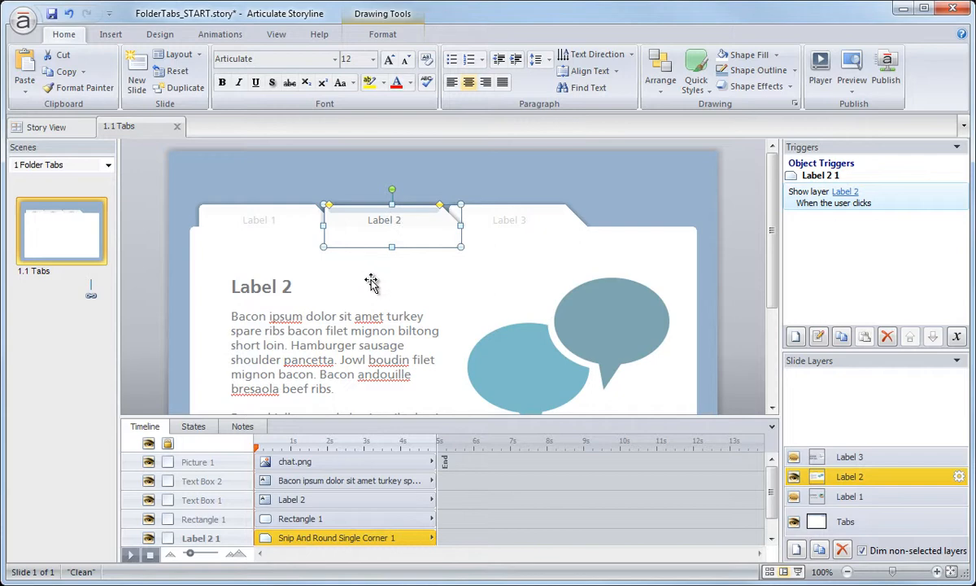
pyautogui.click(194, 425)
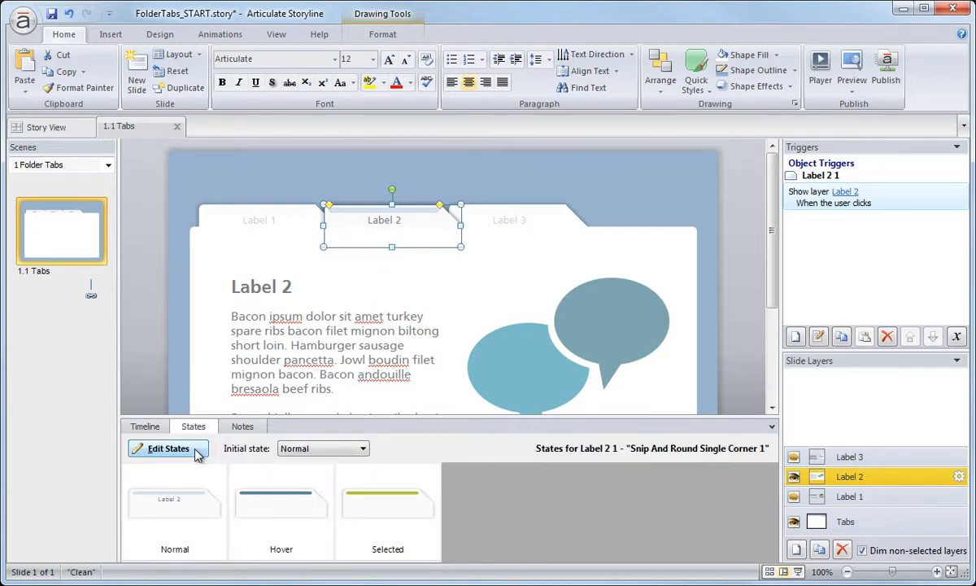
# - Duplicate the Label 2 tab's Selected state as a new Disabled state
pyautogui.click(167, 448)
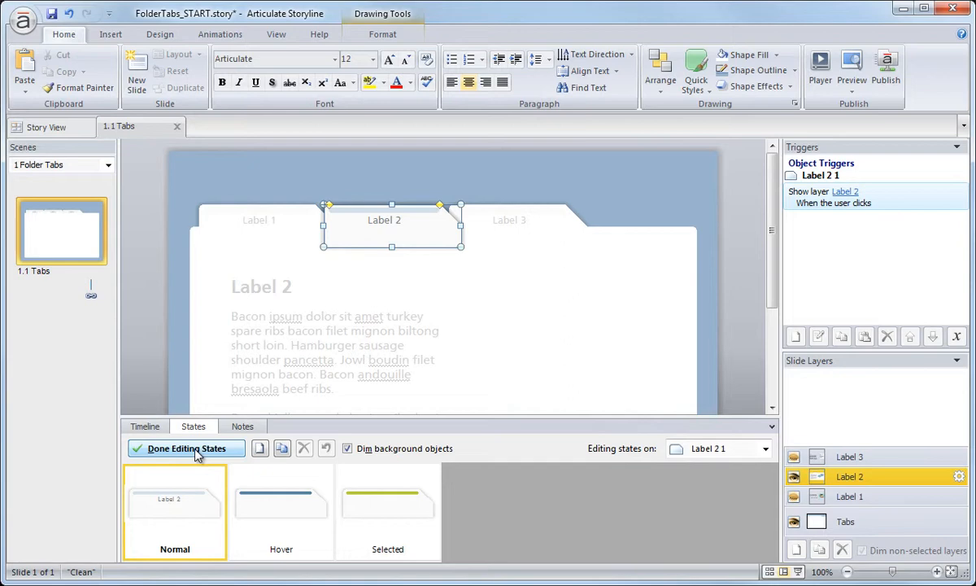
pyautogui.moveTo(366, 232)
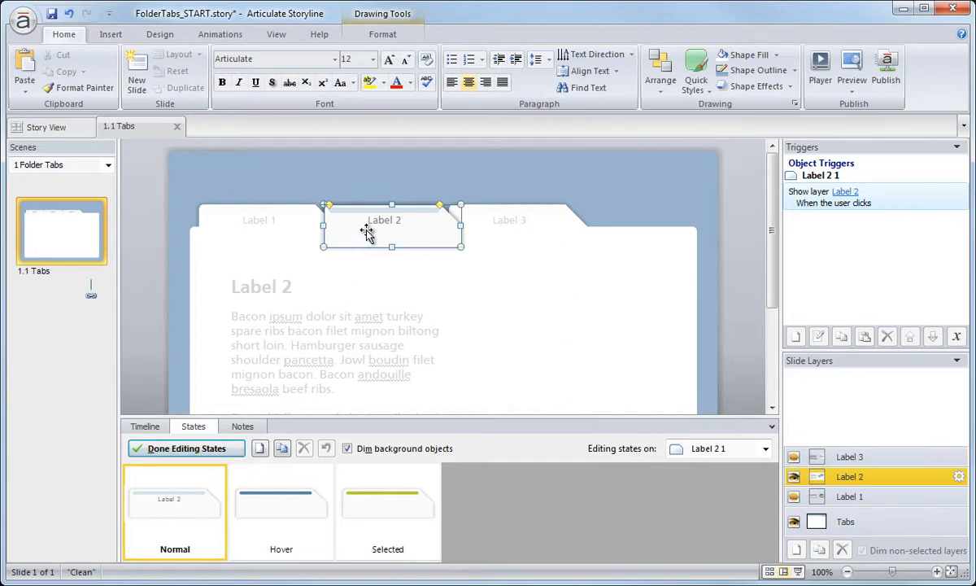
pyautogui.moveTo(440, 242)
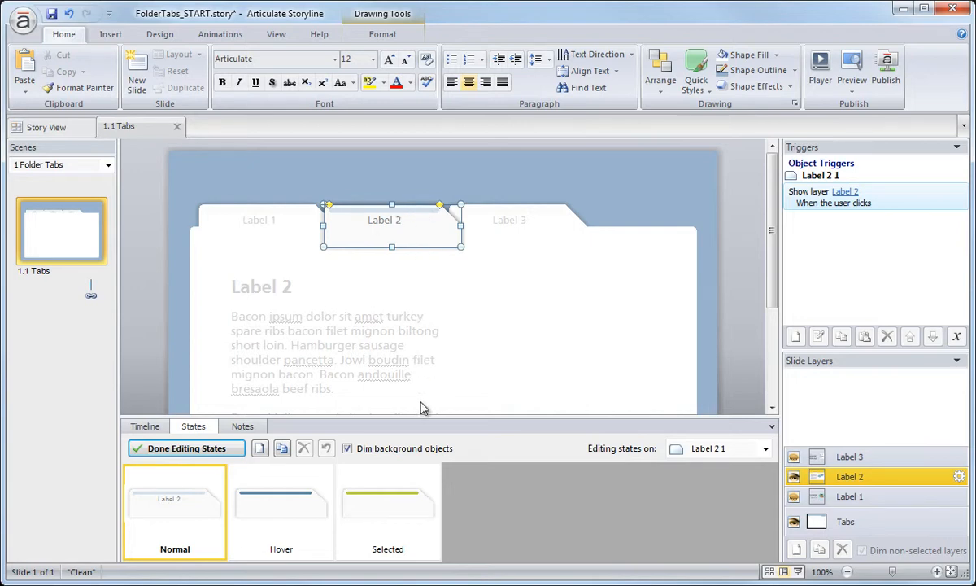
pyautogui.click(388, 511)
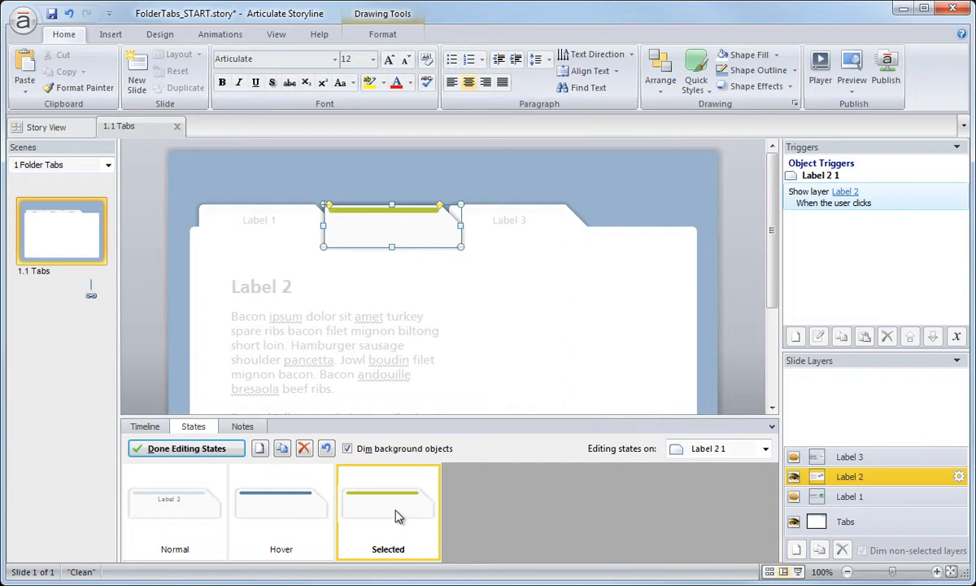
pyautogui.moveTo(274, 466)
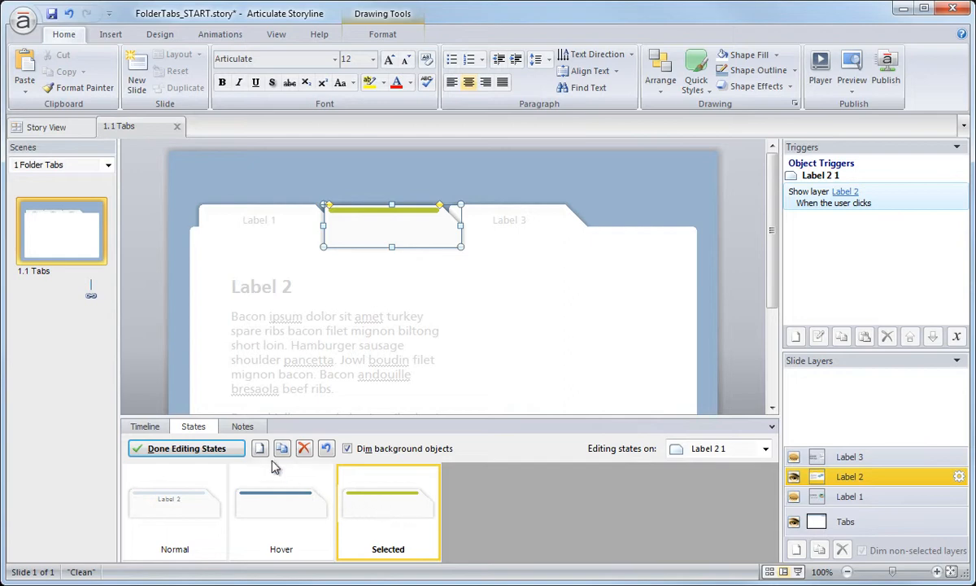
pyautogui.click(282, 448)
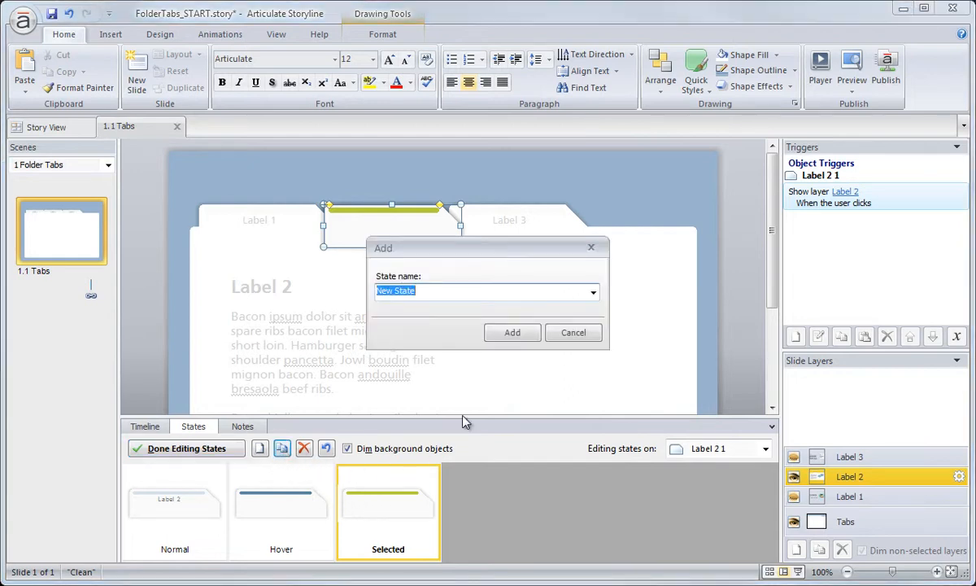
pyautogui.click(593, 291)
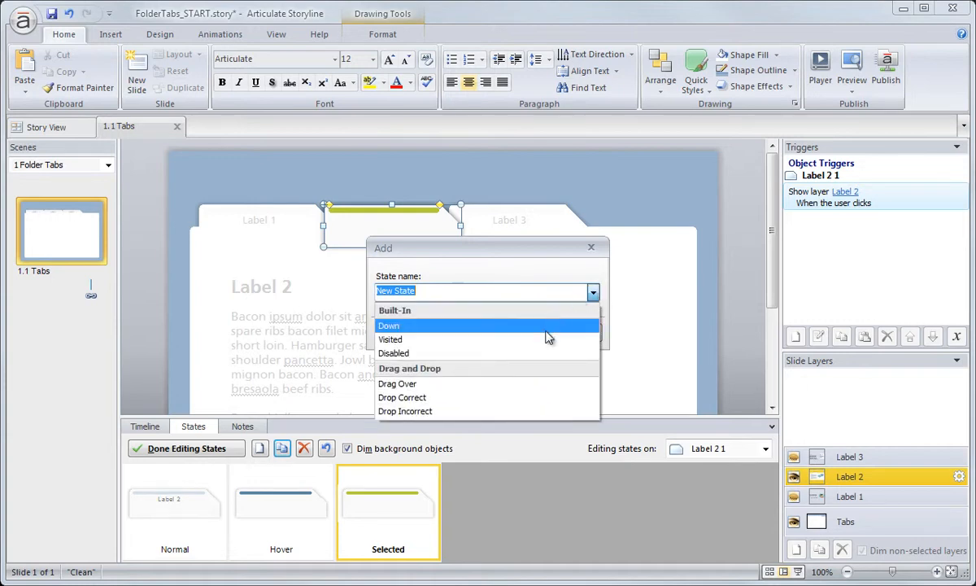
pyautogui.click(394, 352)
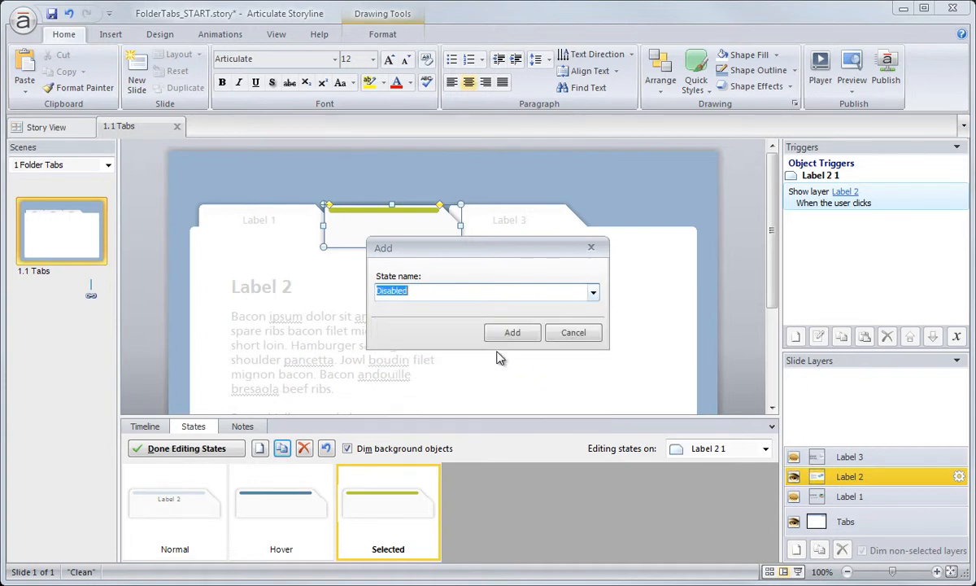
pyautogui.moveTo(456, 336)
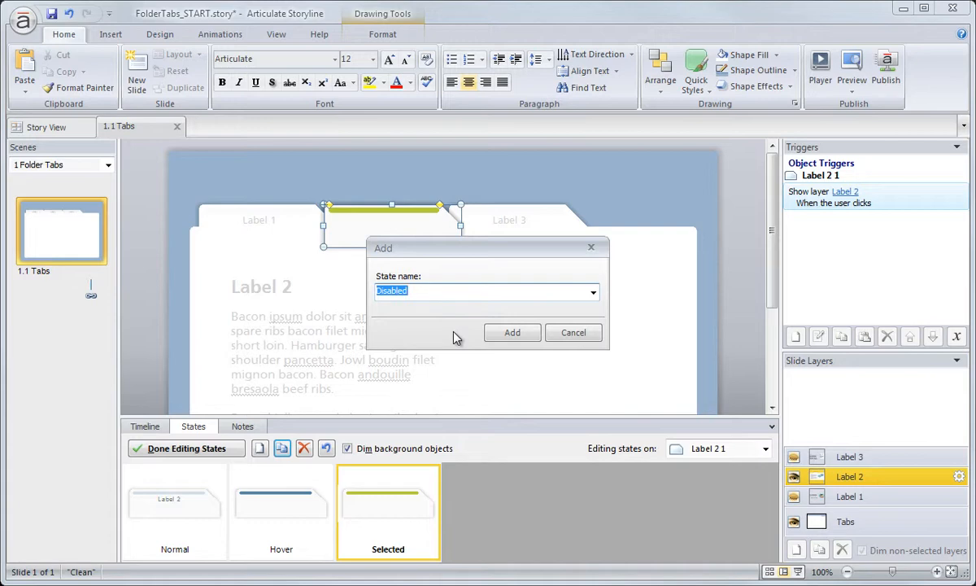
pyautogui.click(512, 332)
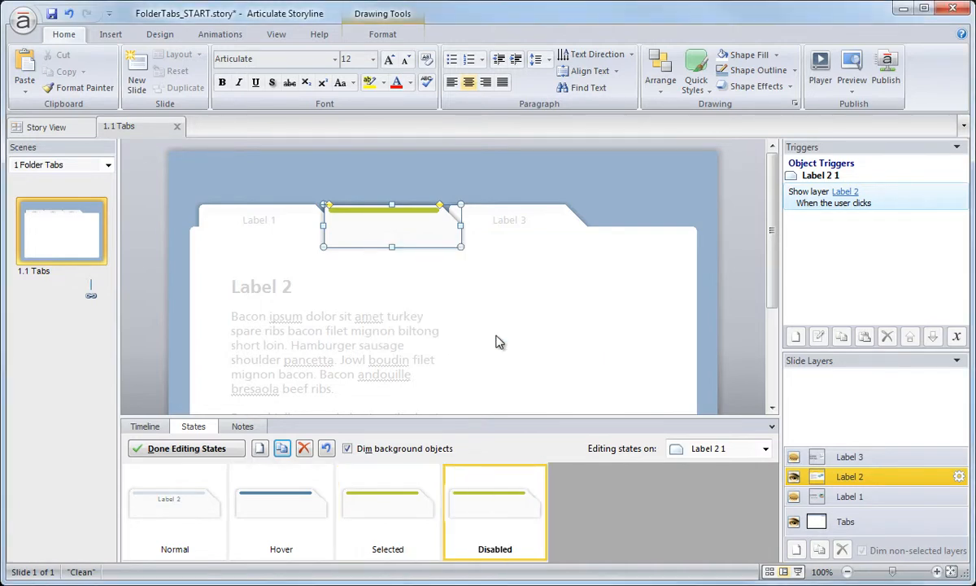
pyautogui.click(184, 448)
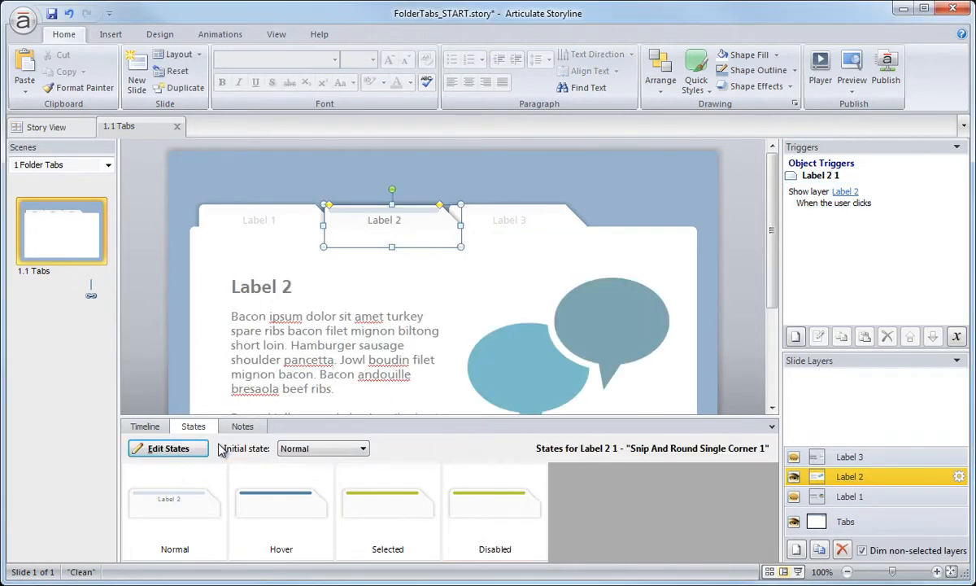
# - Review the Disabled state's look and set the tab's initial state to Disabled
pyautogui.click(495, 508)
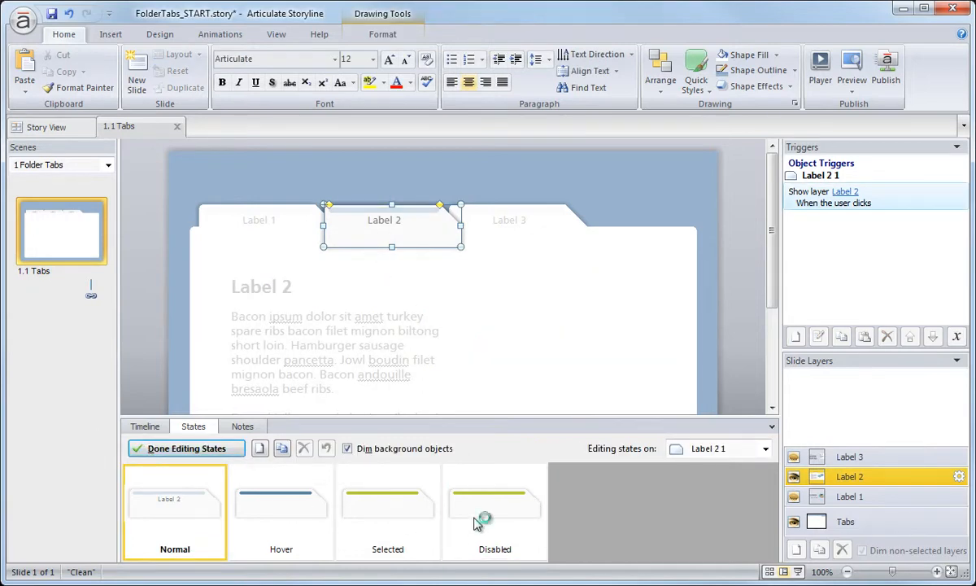
pyautogui.click(495, 504)
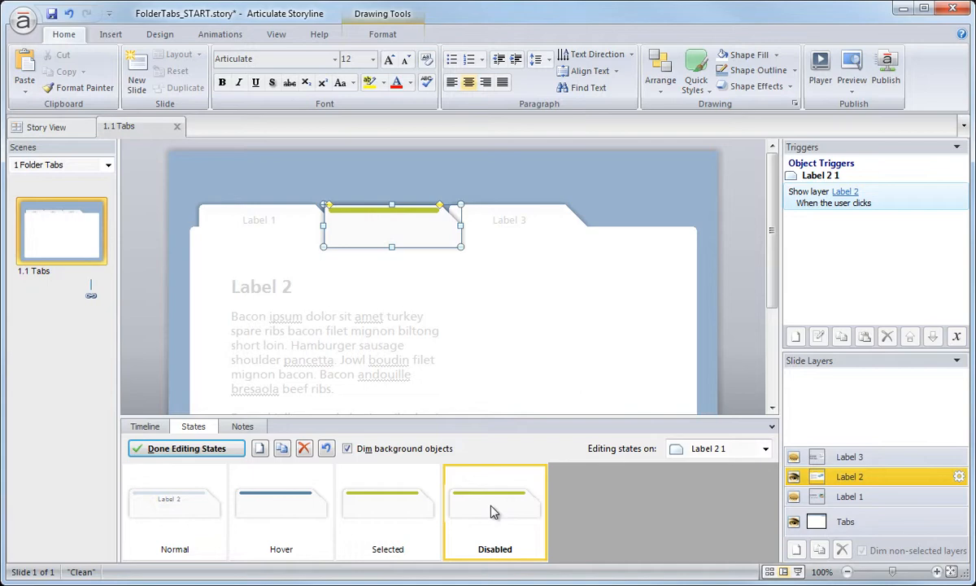
pyautogui.moveTo(419, 230)
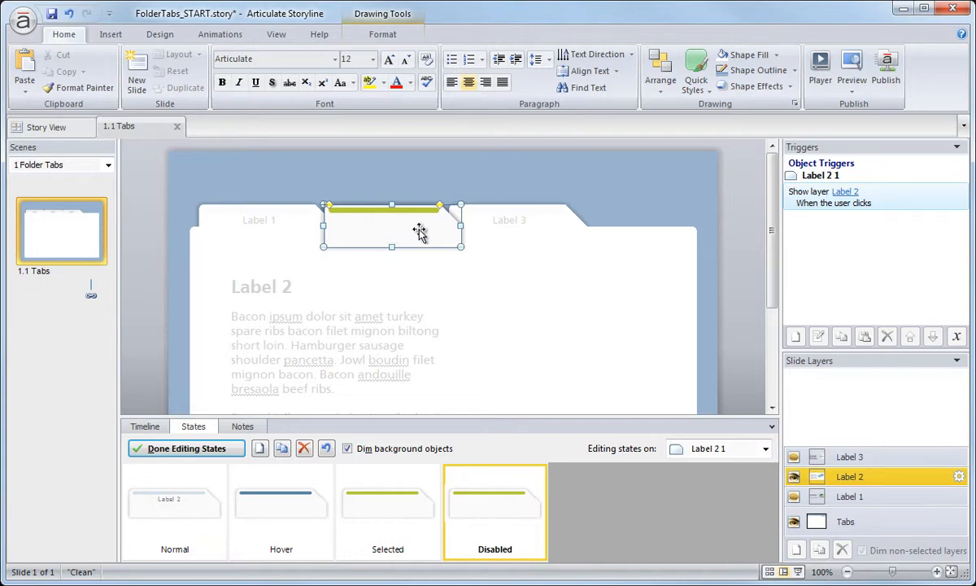
pyautogui.click(382, 34)
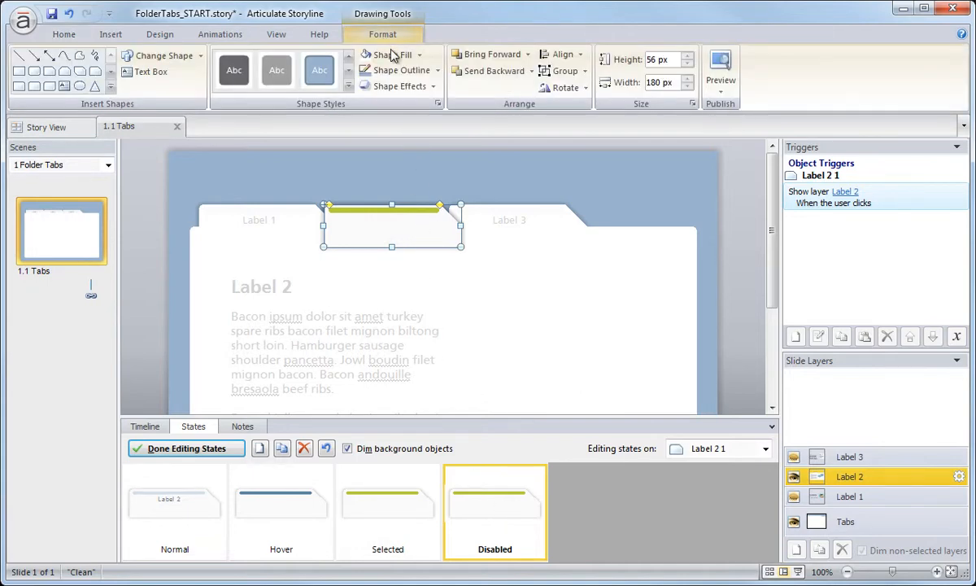
pyautogui.click(419, 55)
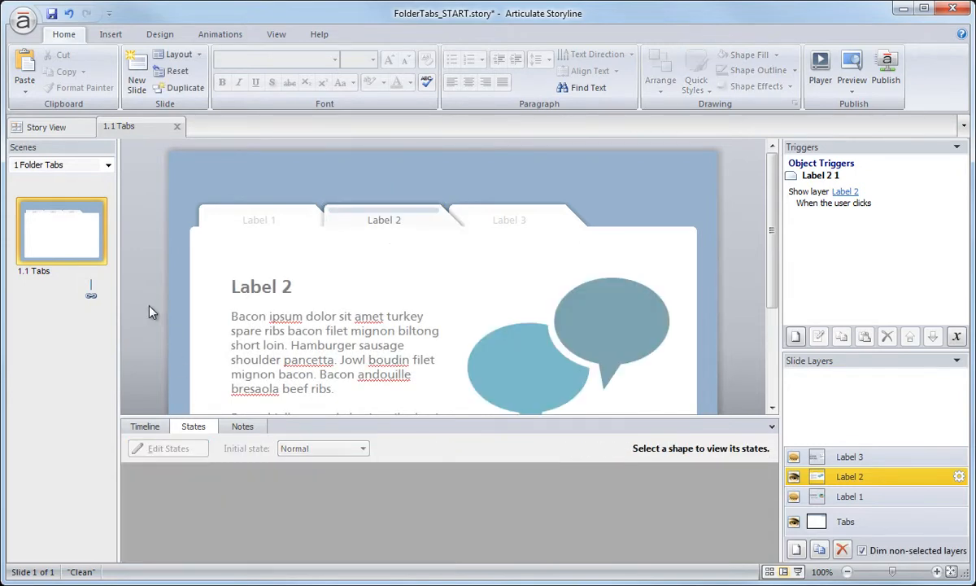
pyautogui.moveTo(432, 275)
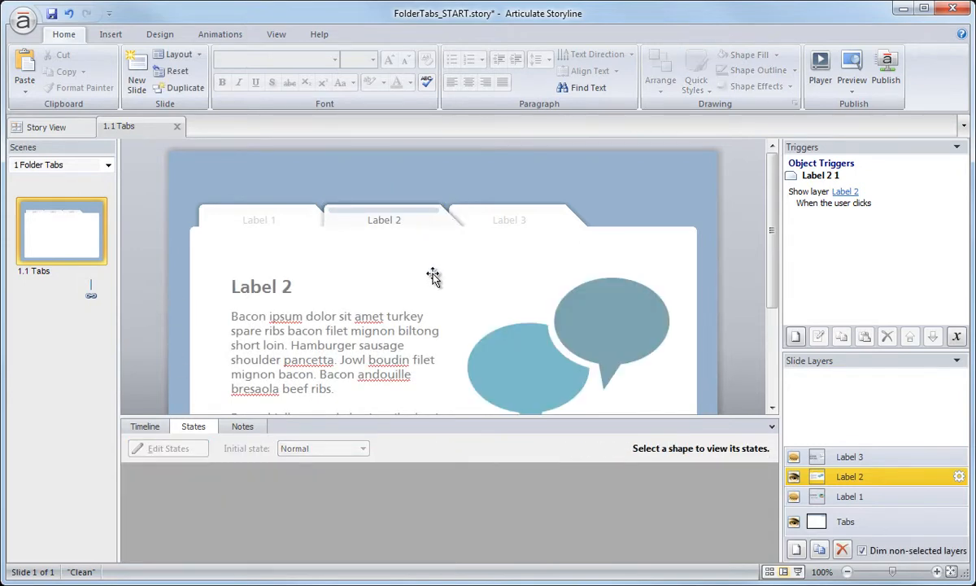
pyautogui.click(384, 219)
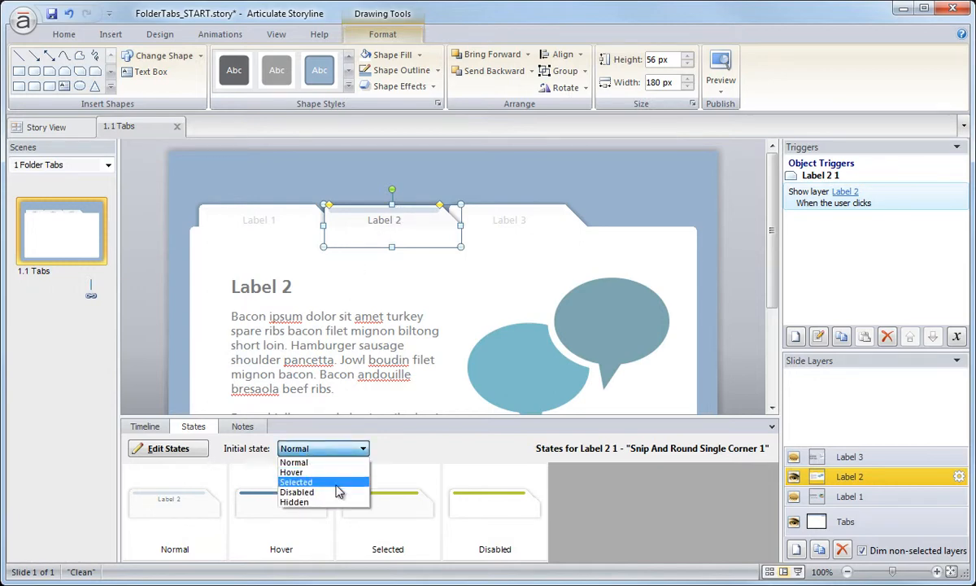
pyautogui.click(158, 350)
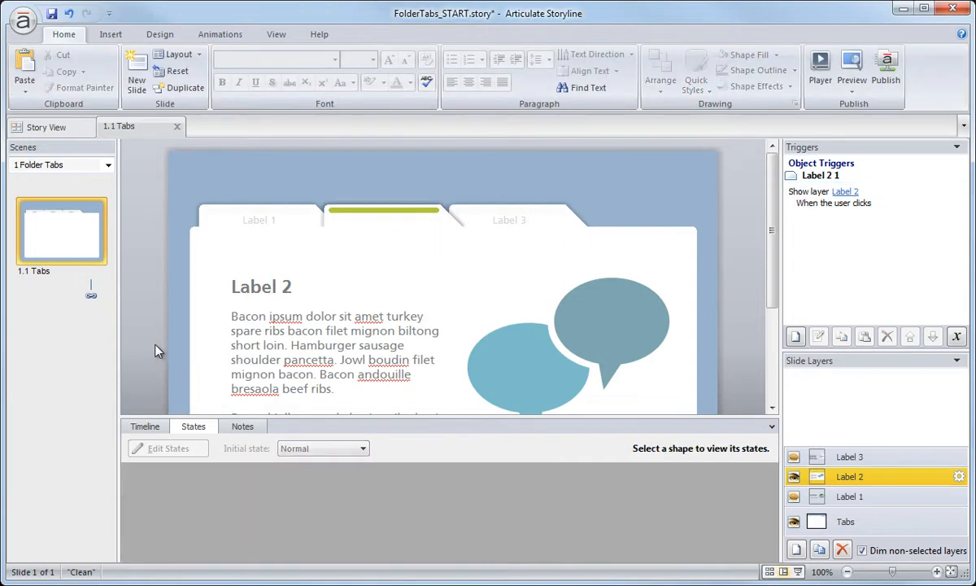
pyautogui.moveTo(364, 268)
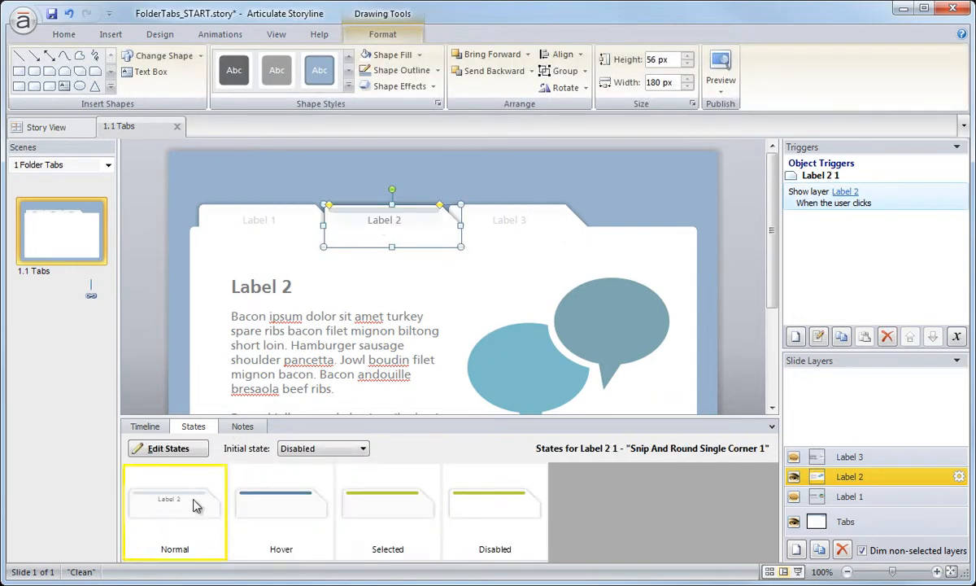
pyautogui.click(388, 504)
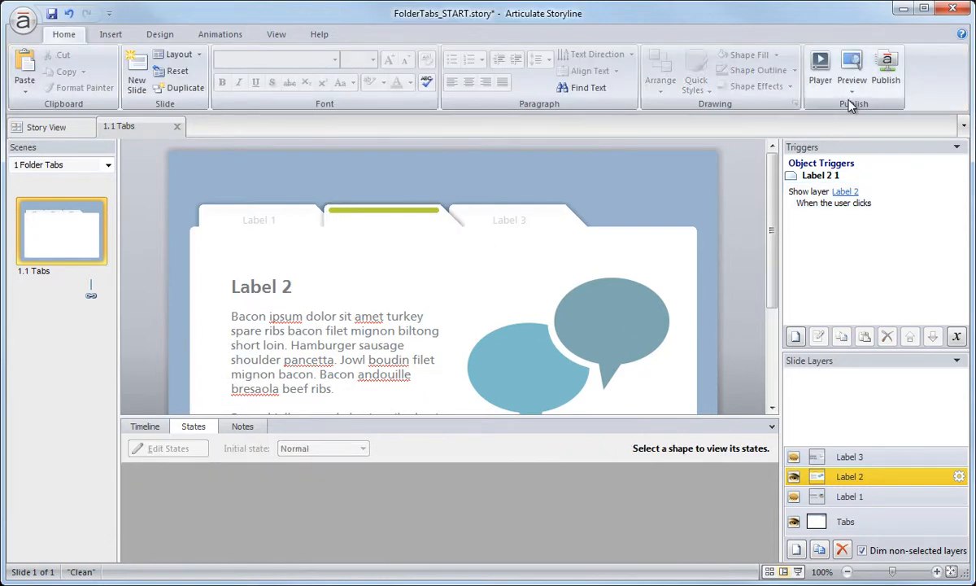
# - Preview the slide, test the Label 3 and Label 2 tabs, then close the preview
pyautogui.click(851, 66)
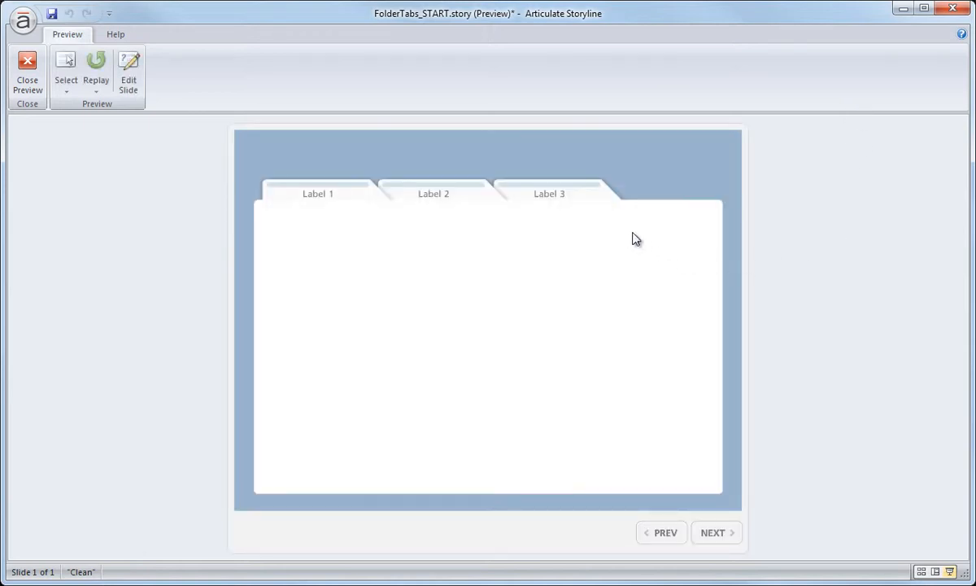
pyautogui.click(549, 193)
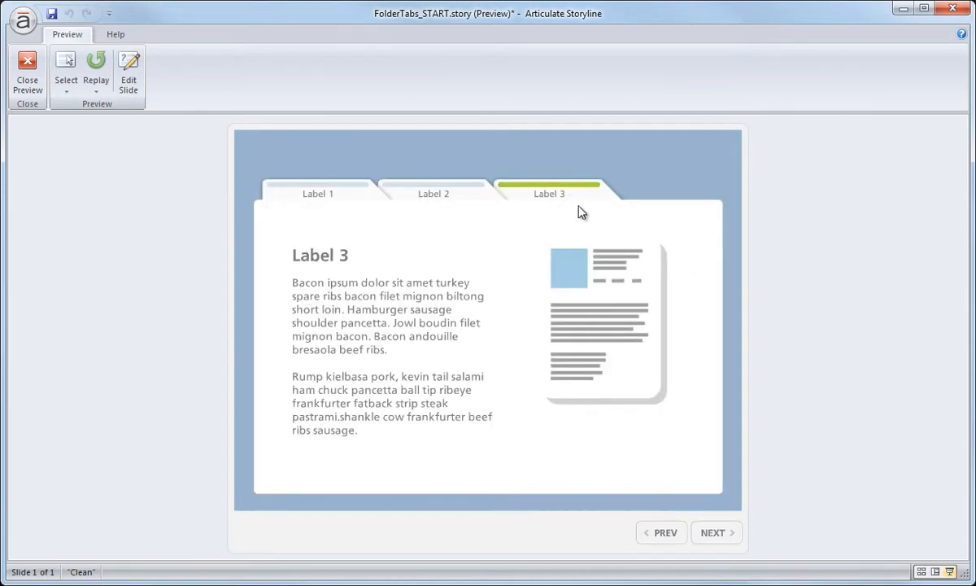
pyautogui.moveTo(440, 199)
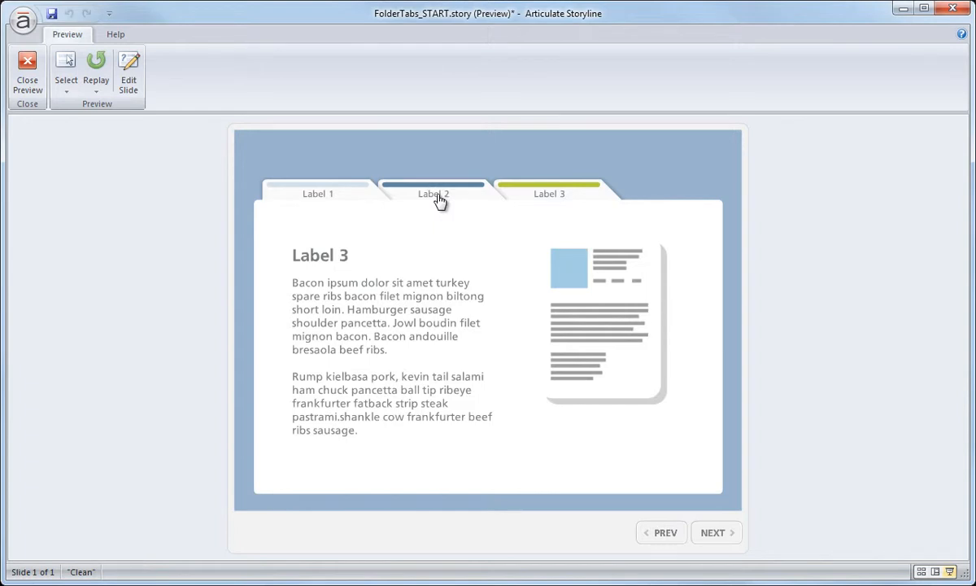
pyautogui.click(433, 194)
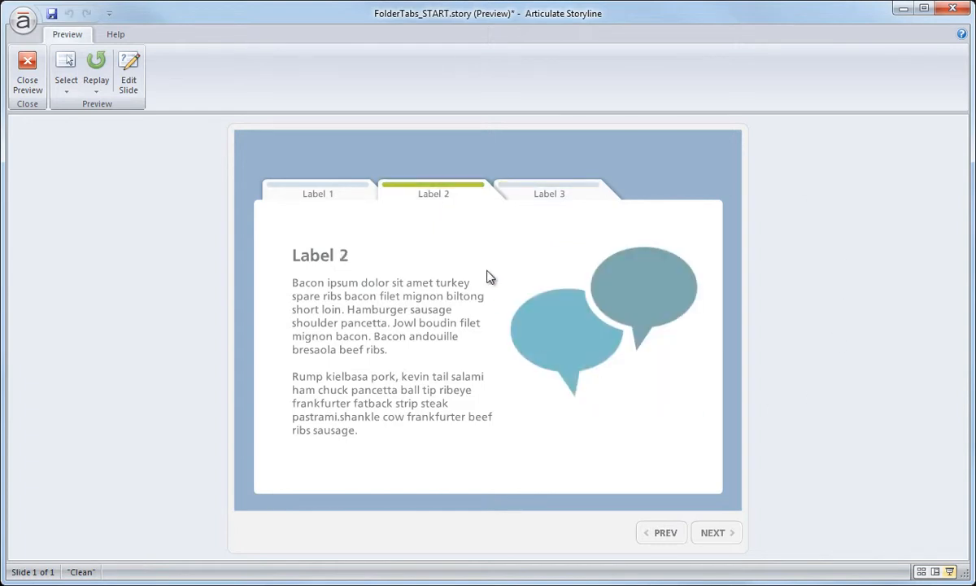
pyautogui.moveTo(429, 205)
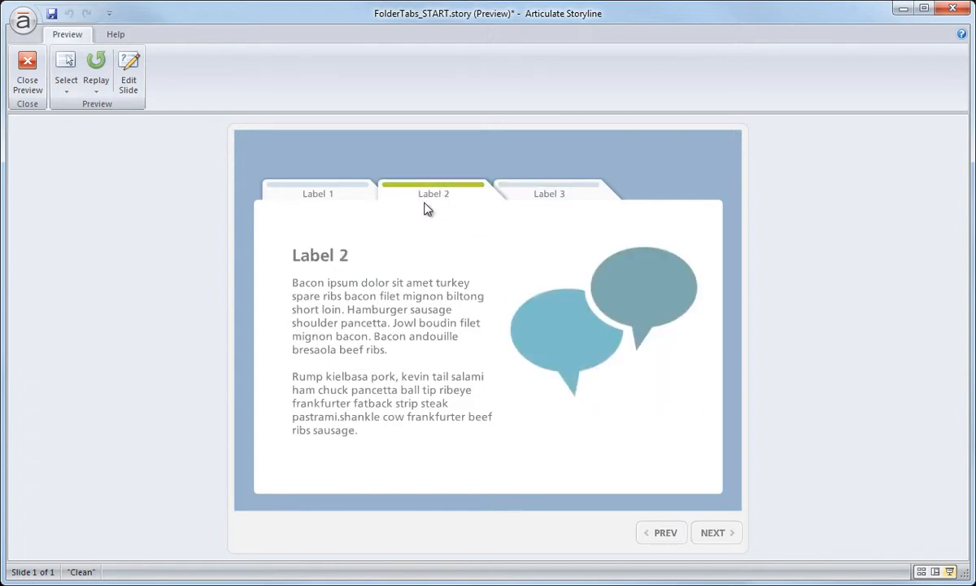
pyautogui.moveTo(433, 197)
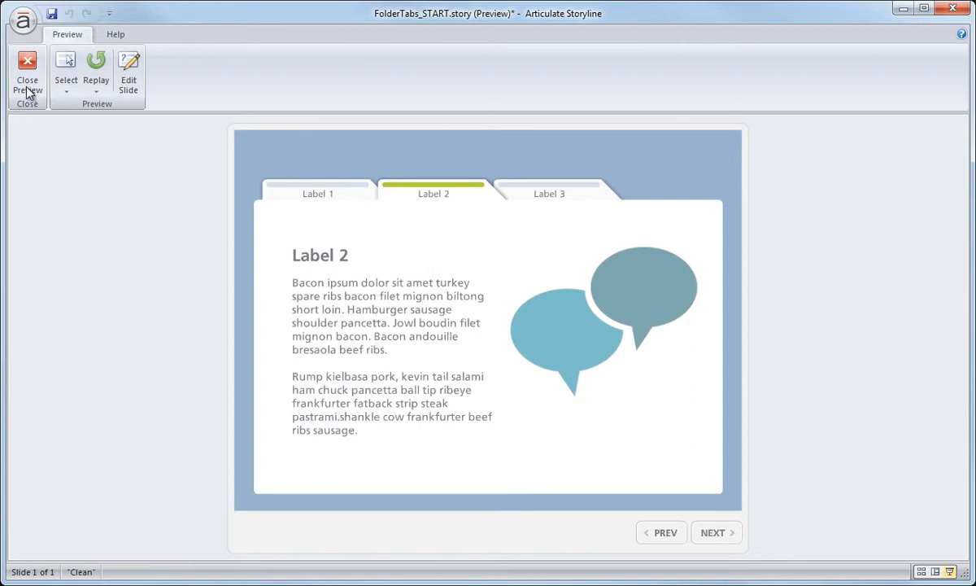
pyautogui.click(27, 73)
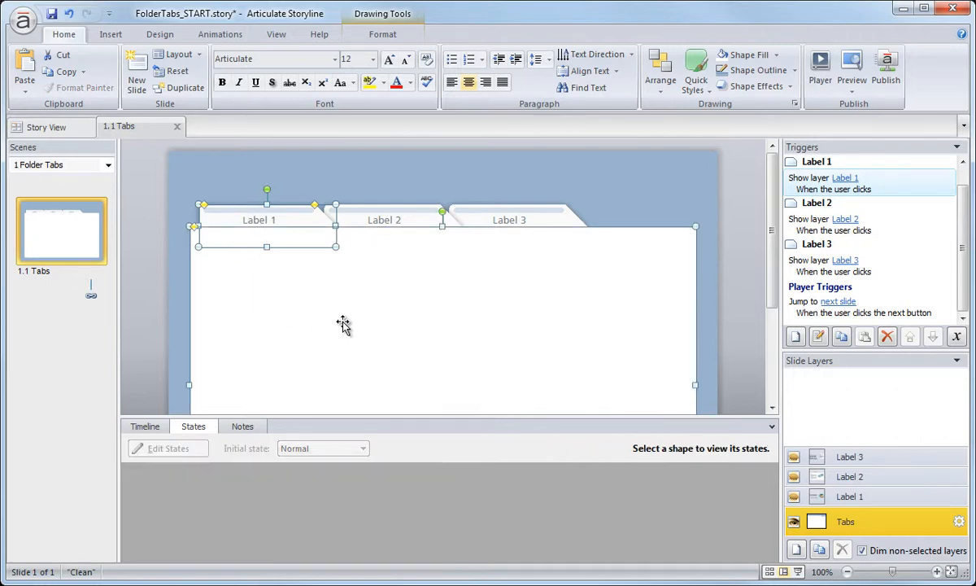
# - Switch to the Label 1 layer to work on its copied tab
pyautogui.click(850, 496)
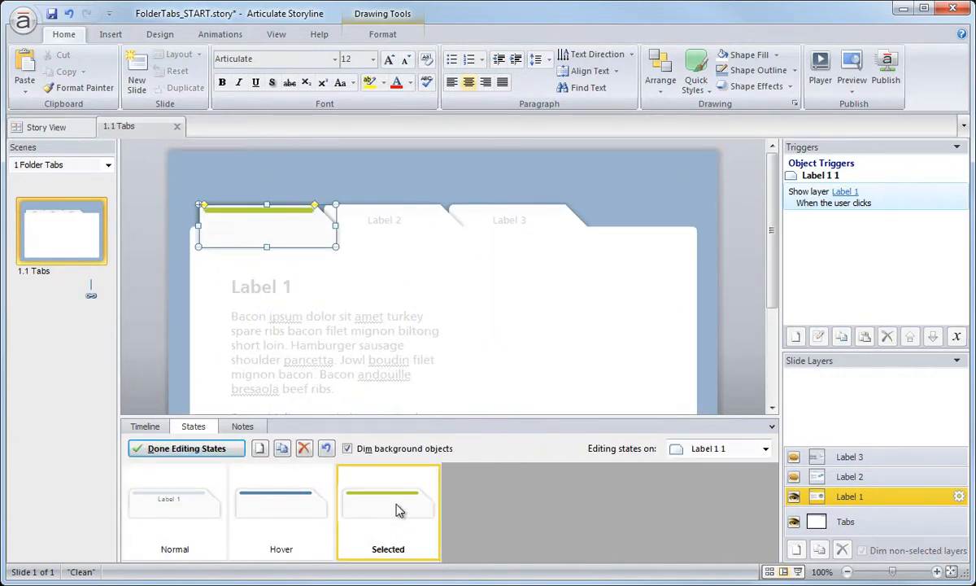
# - Add a Disabled state to the Label 1 tab and make Disabled its initial state
pyautogui.click(260, 448)
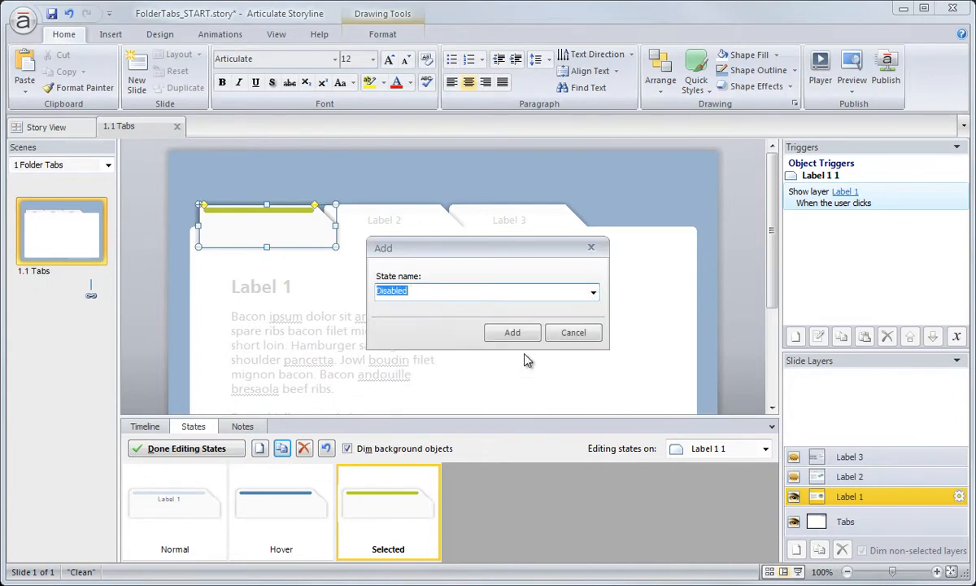
pyautogui.click(512, 332)
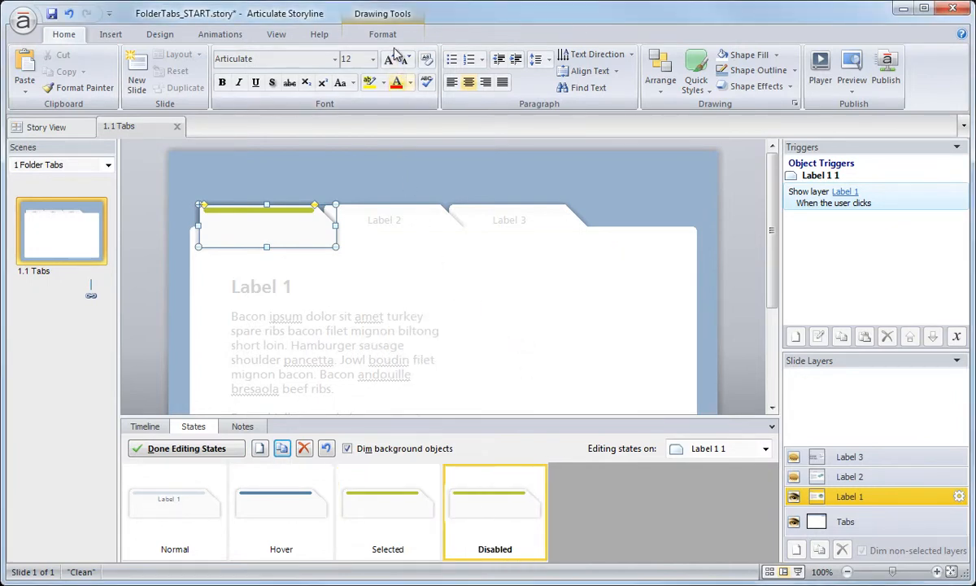
pyautogui.click(383, 34)
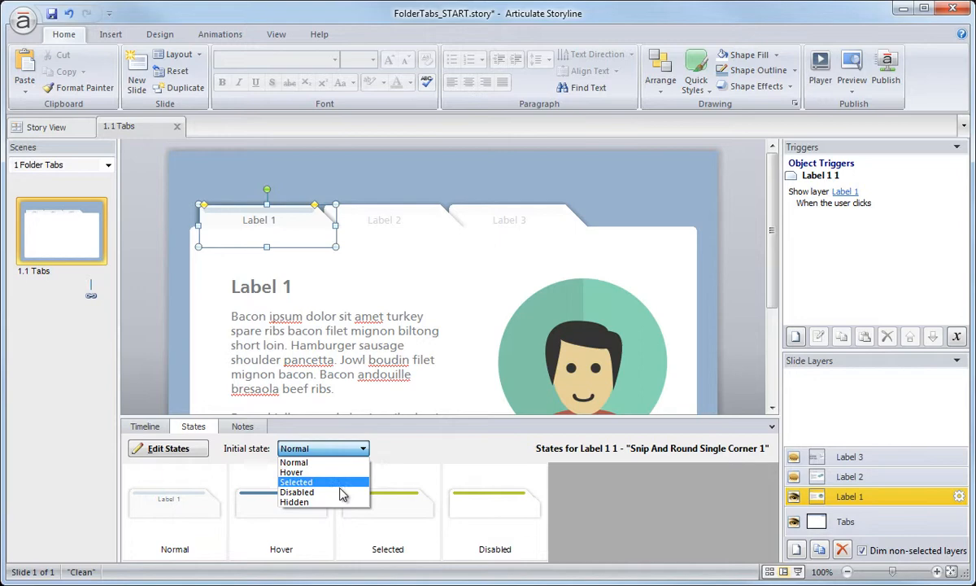
pyautogui.click(297, 492)
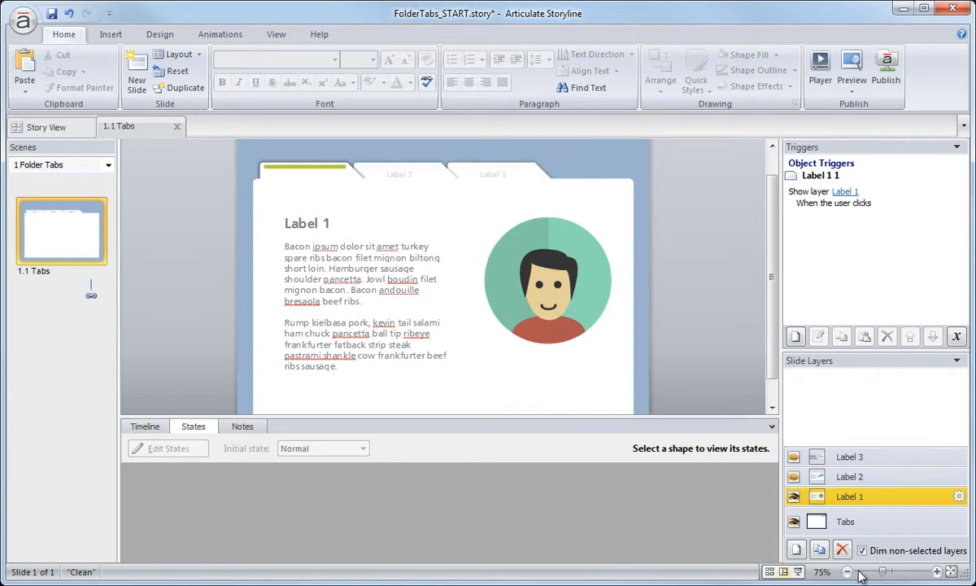
pyautogui.click(493, 174)
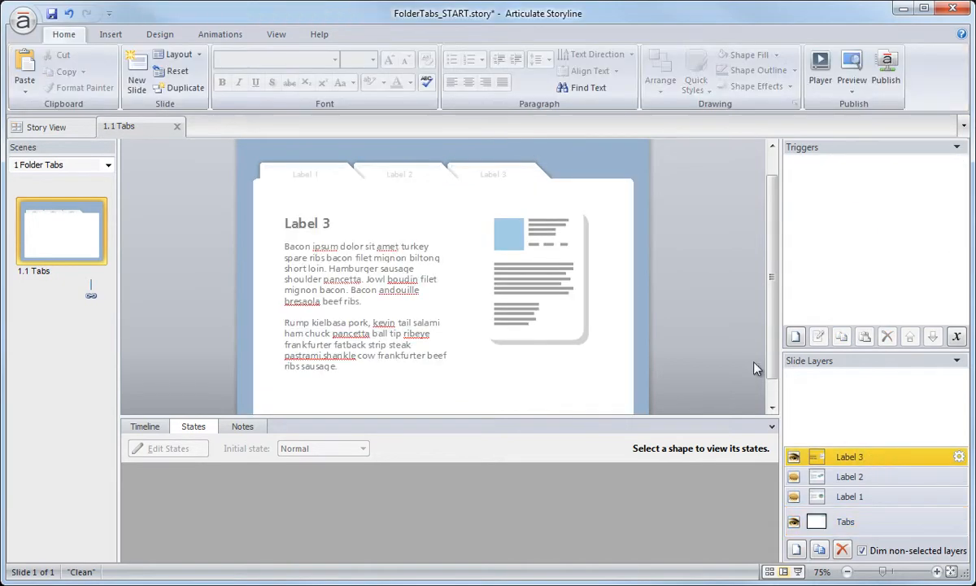
# - Add a Disabled state to the Label 3 tab, set it as initial state, and preview
pyautogui.rightClick(498, 173)
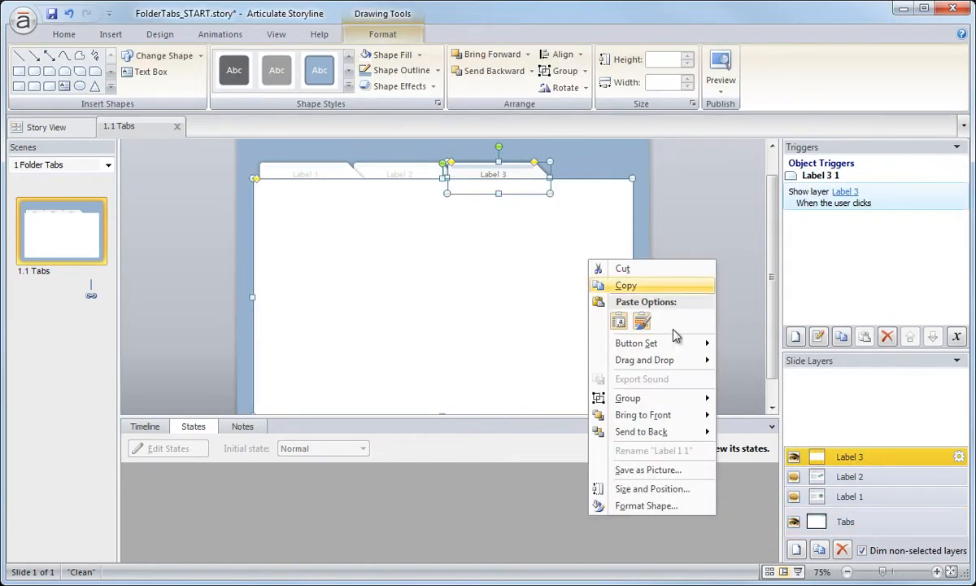
pyautogui.click(543, 195)
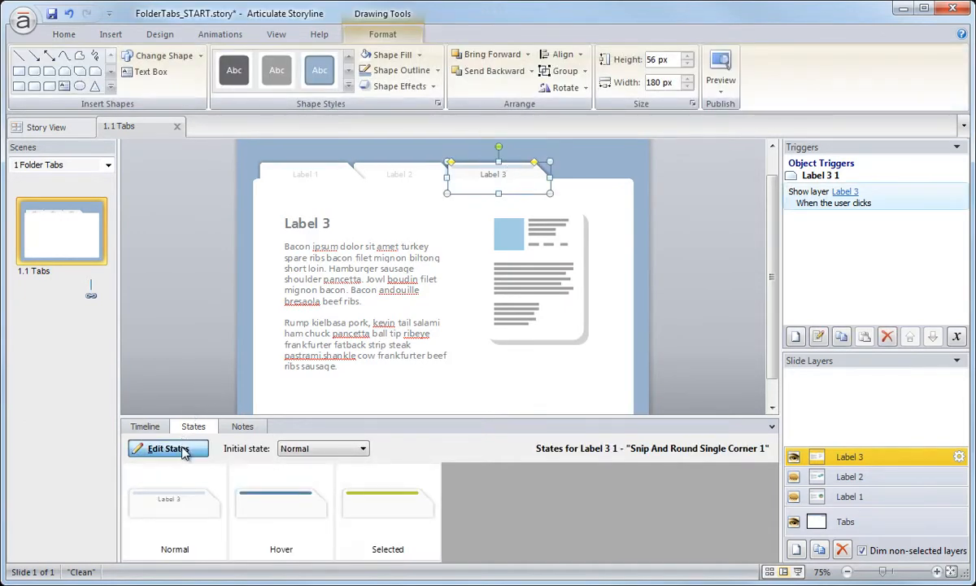
pyautogui.click(168, 448)
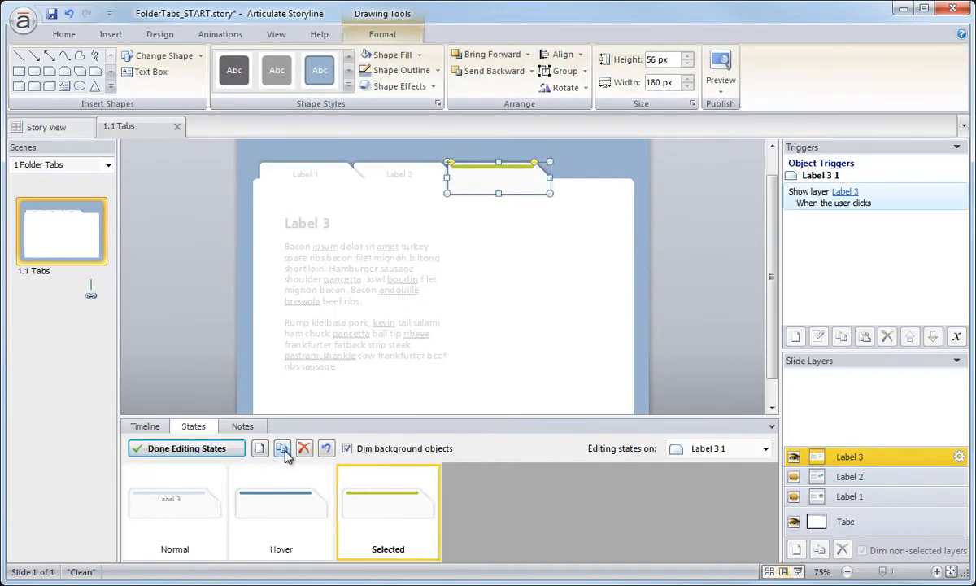
pyautogui.click(283, 449)
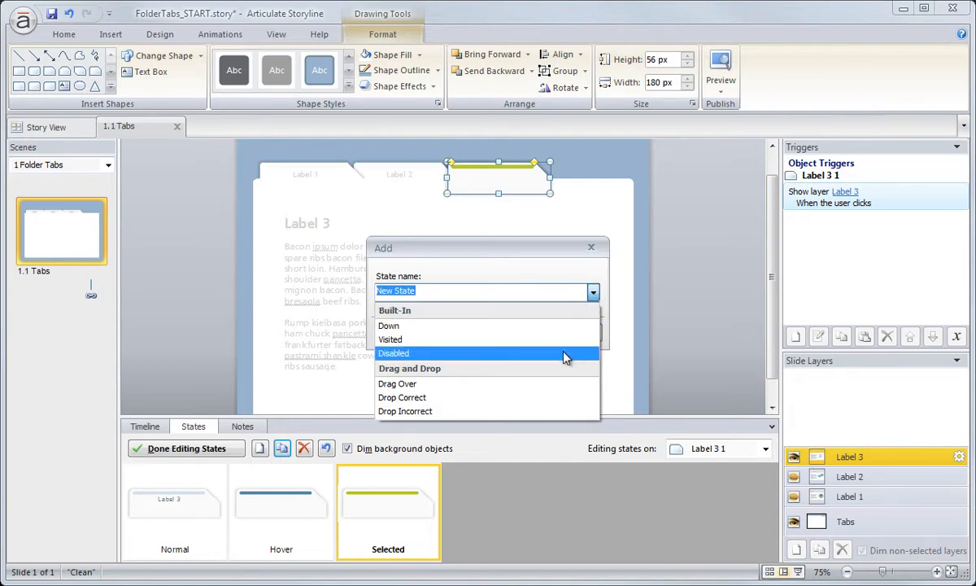
pyautogui.moveTo(571, 360)
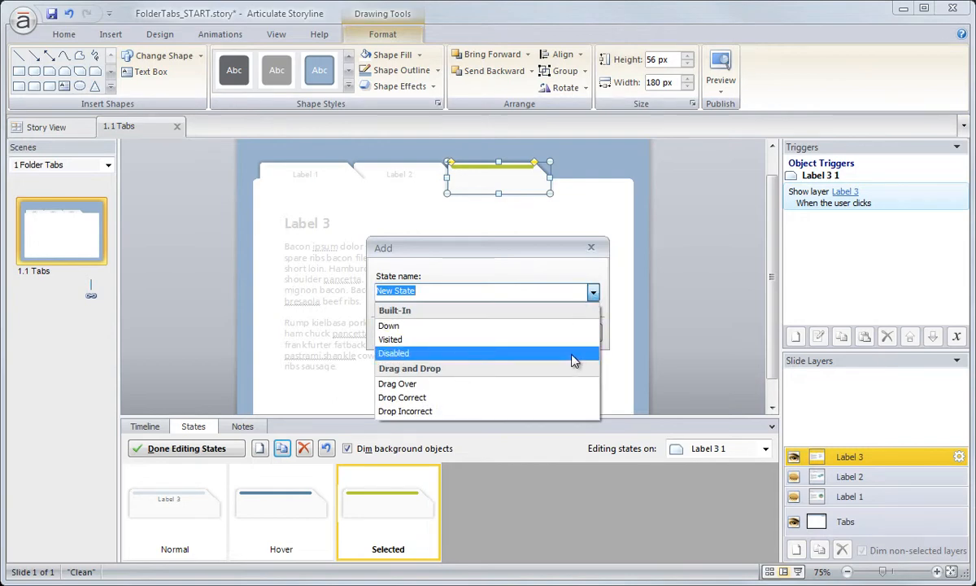
pyautogui.click(394, 352)
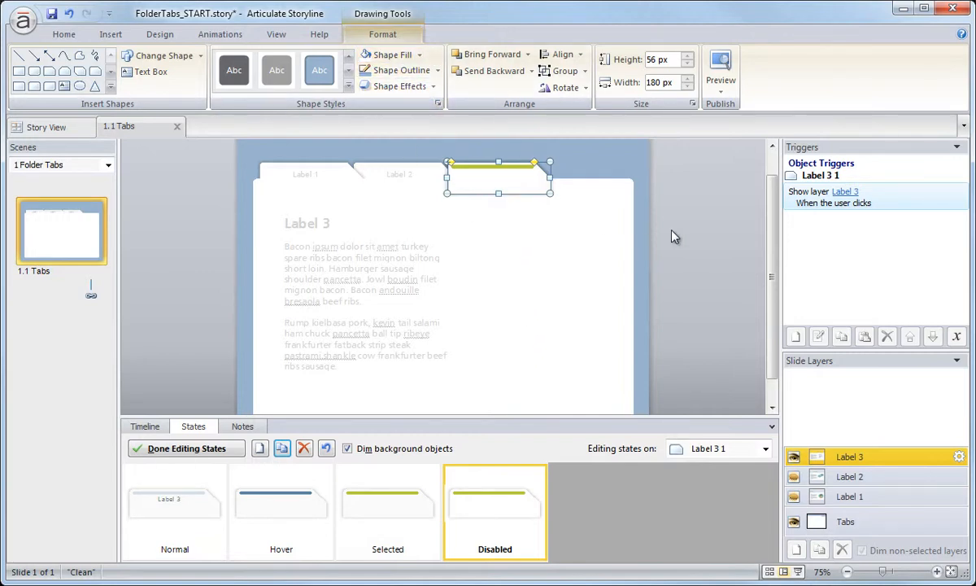
pyautogui.click(186, 449)
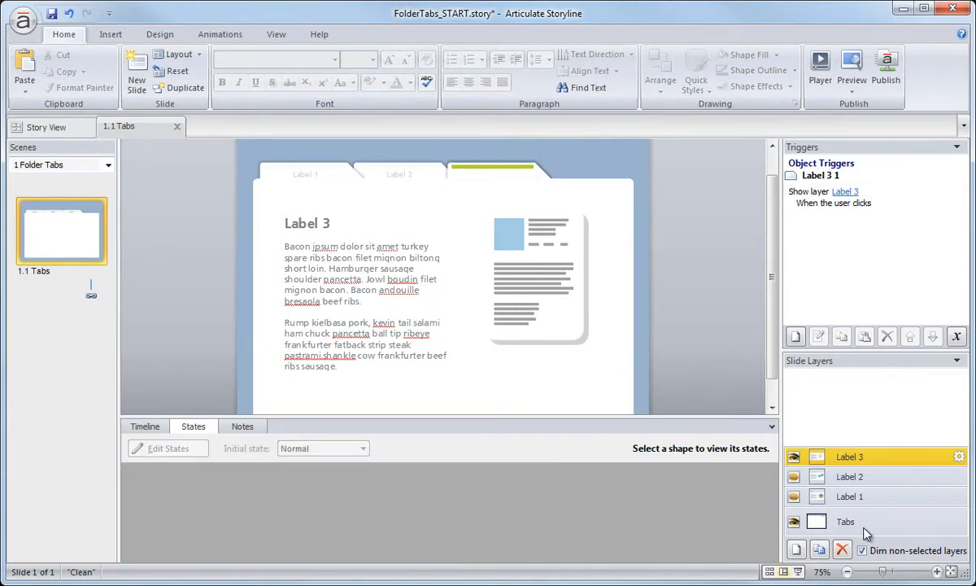
pyautogui.click(851, 69)
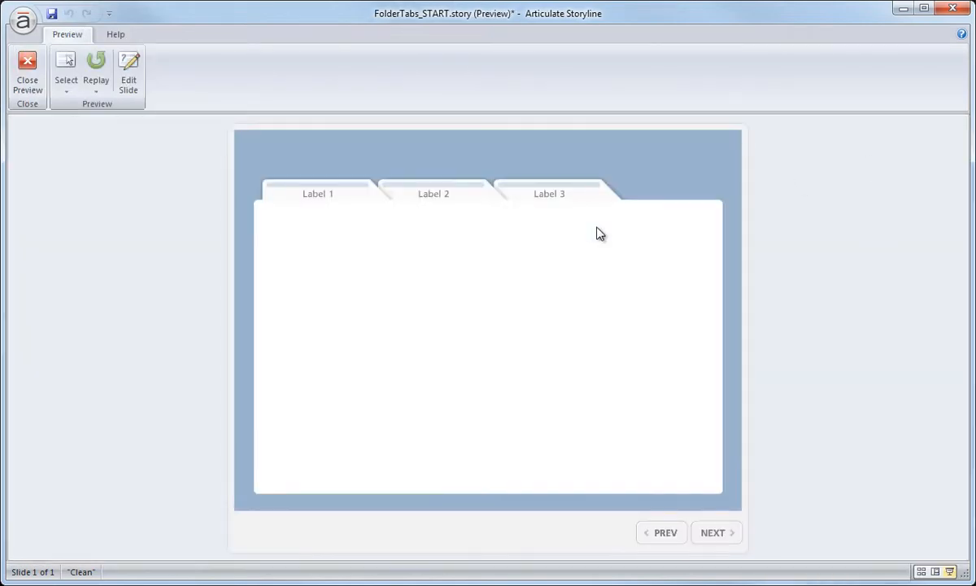
# - Test the Label 3, Label 2 and Label 1 tabs in the preview, rechecking Label 3 and 1
pyautogui.click(549, 194)
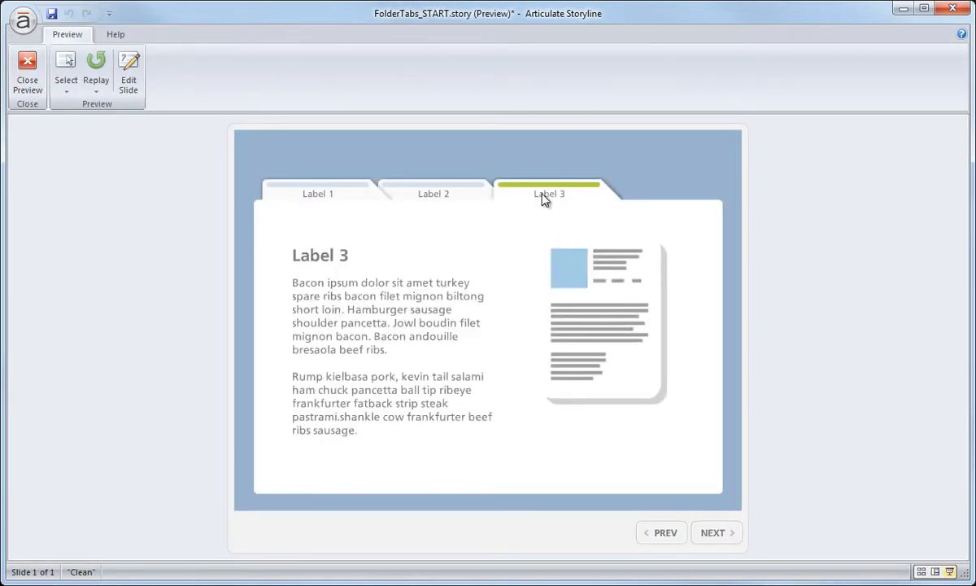
pyautogui.moveTo(551, 202)
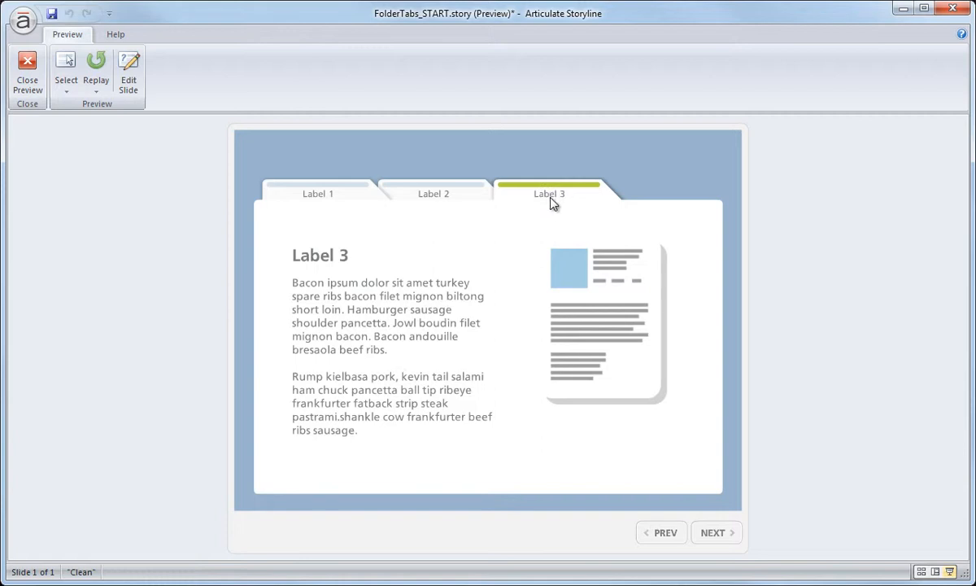
pyautogui.click(434, 193)
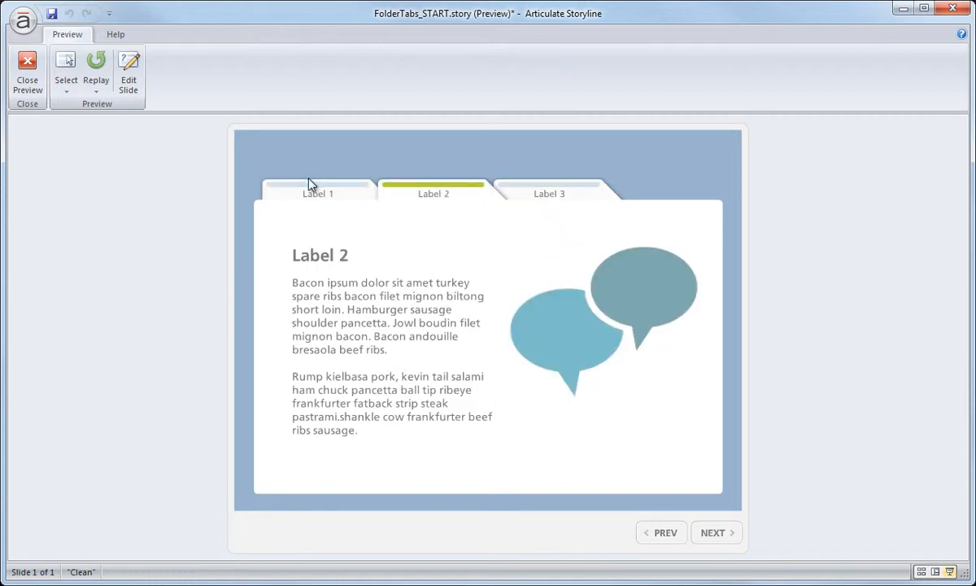
pyautogui.click(318, 187)
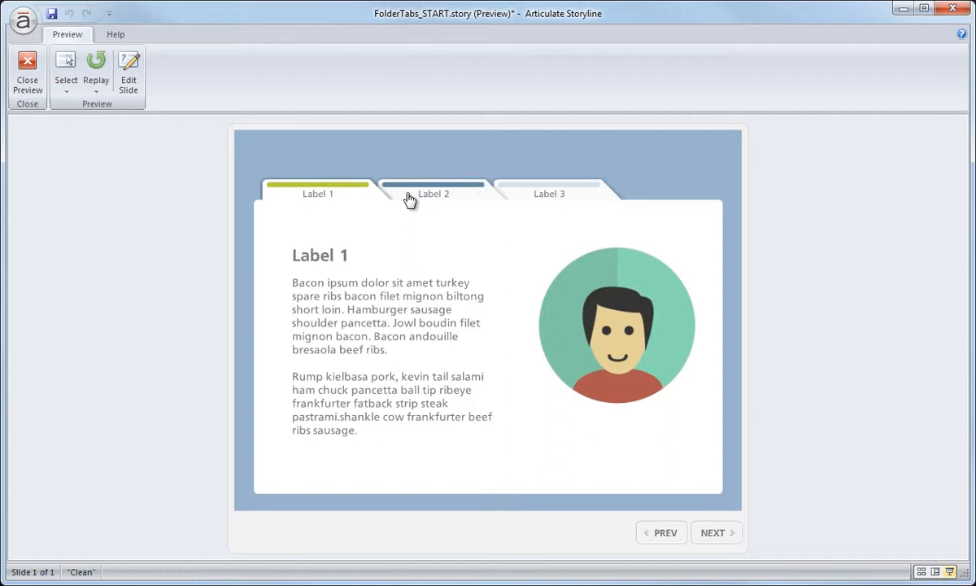
pyautogui.click(549, 193)
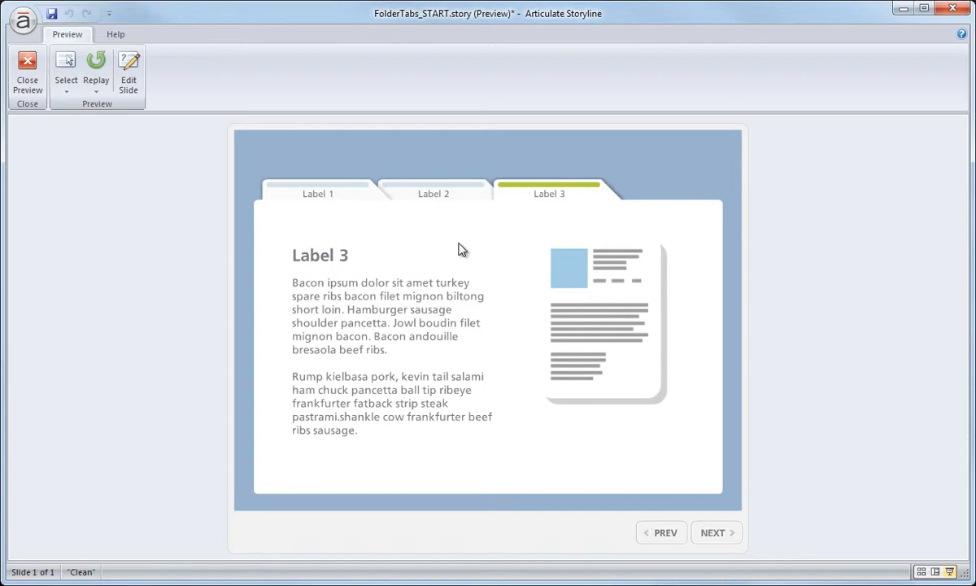
pyautogui.moveTo(346, 204)
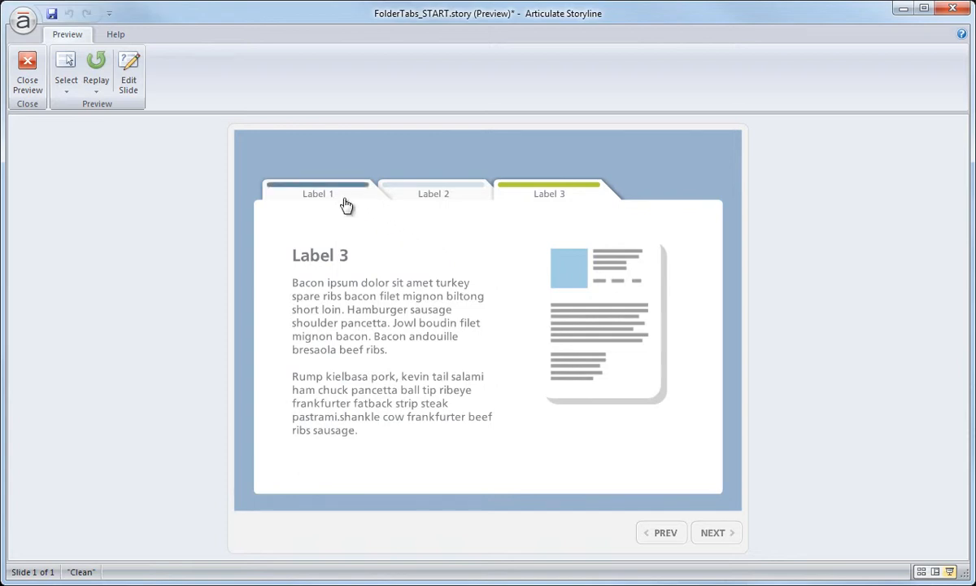
pyautogui.click(318, 192)
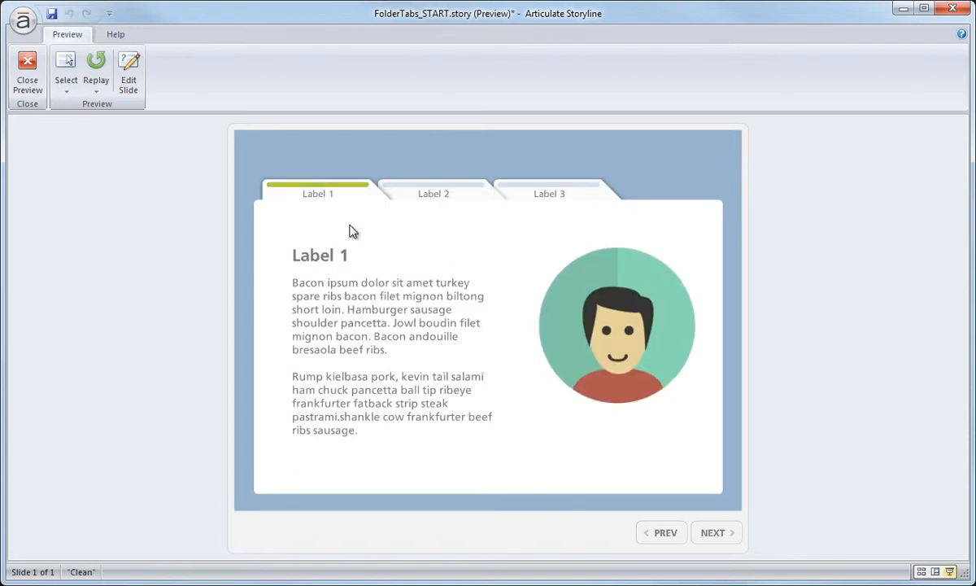